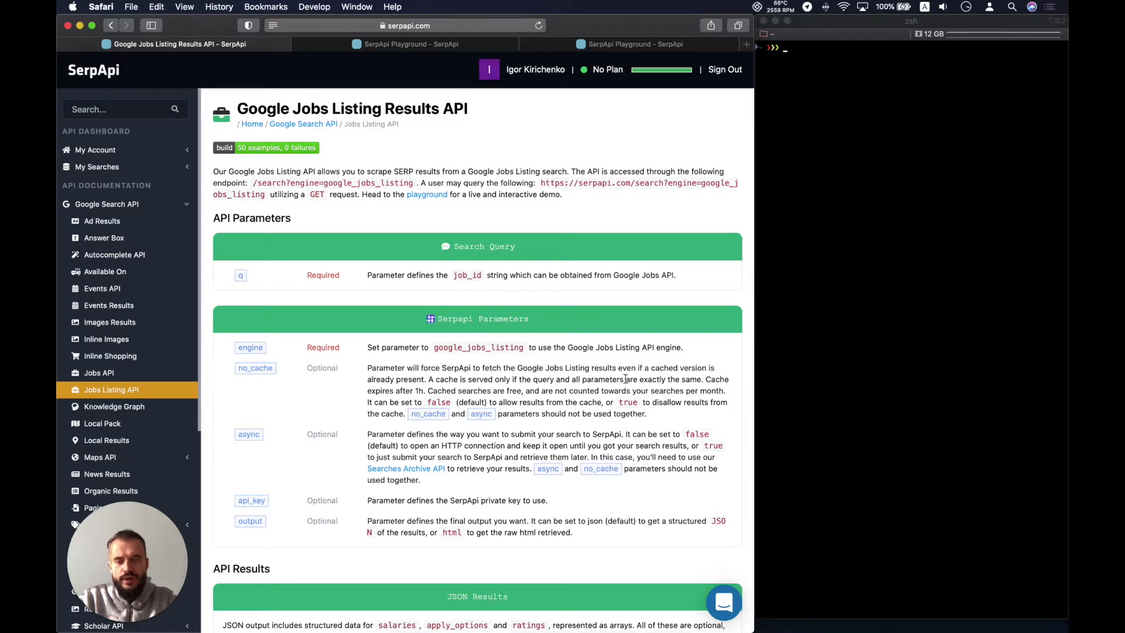
pyautogui.moveTo(463, 274)
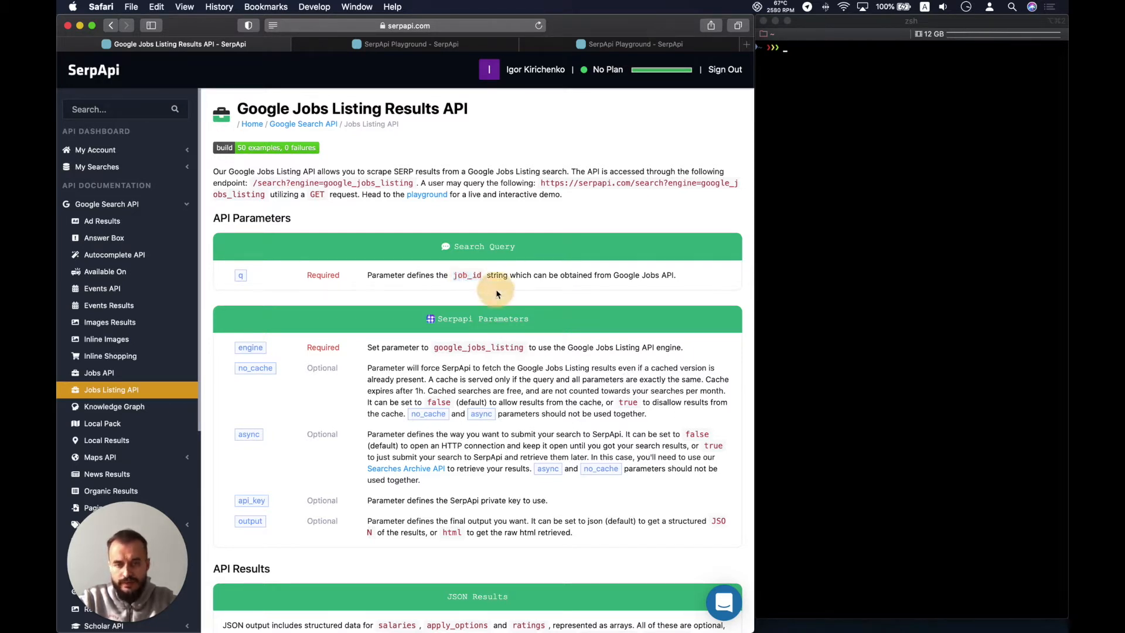
pyautogui.moveTo(494, 294)
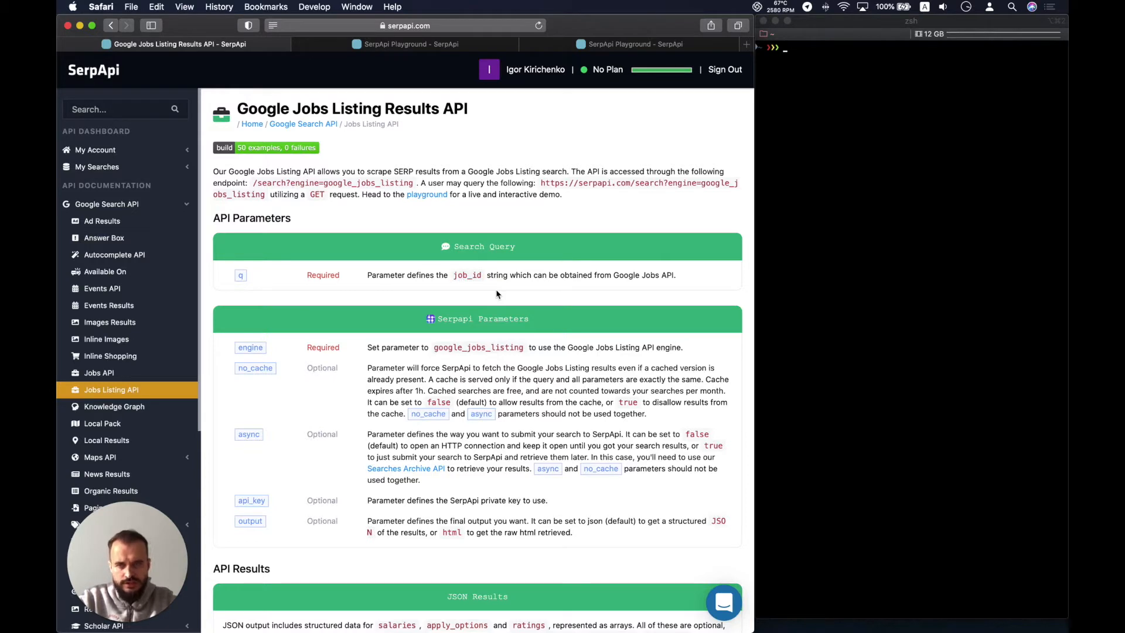
# Compare the Barista results' job_id key against the Jobs Listing API documentation.
pyautogui.click(412, 44)
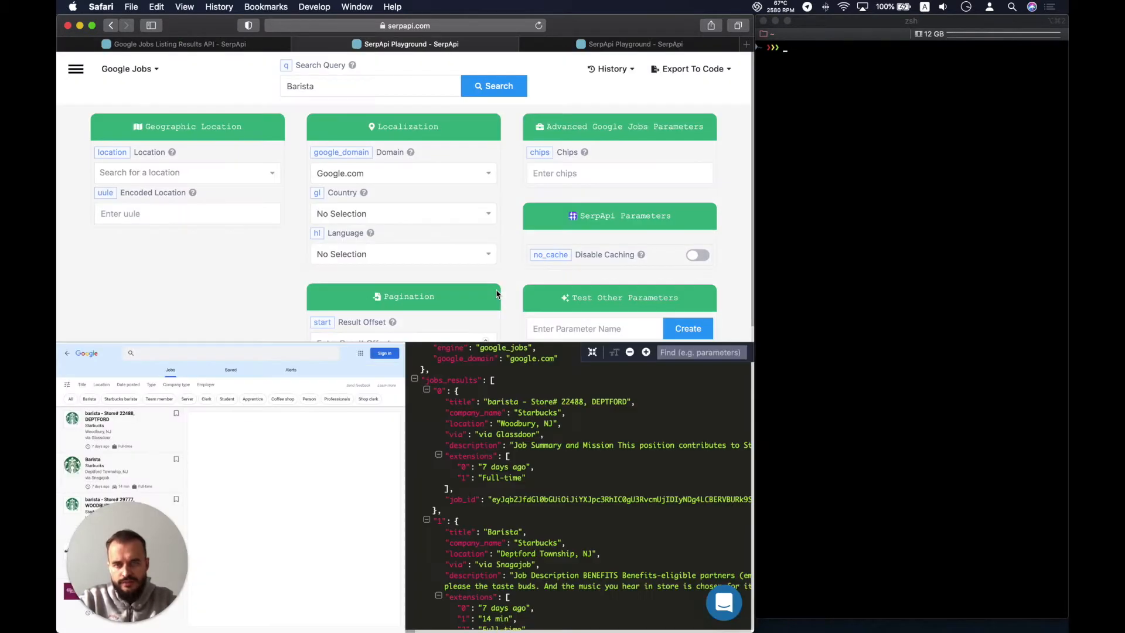
pyautogui.moveTo(433, 391)
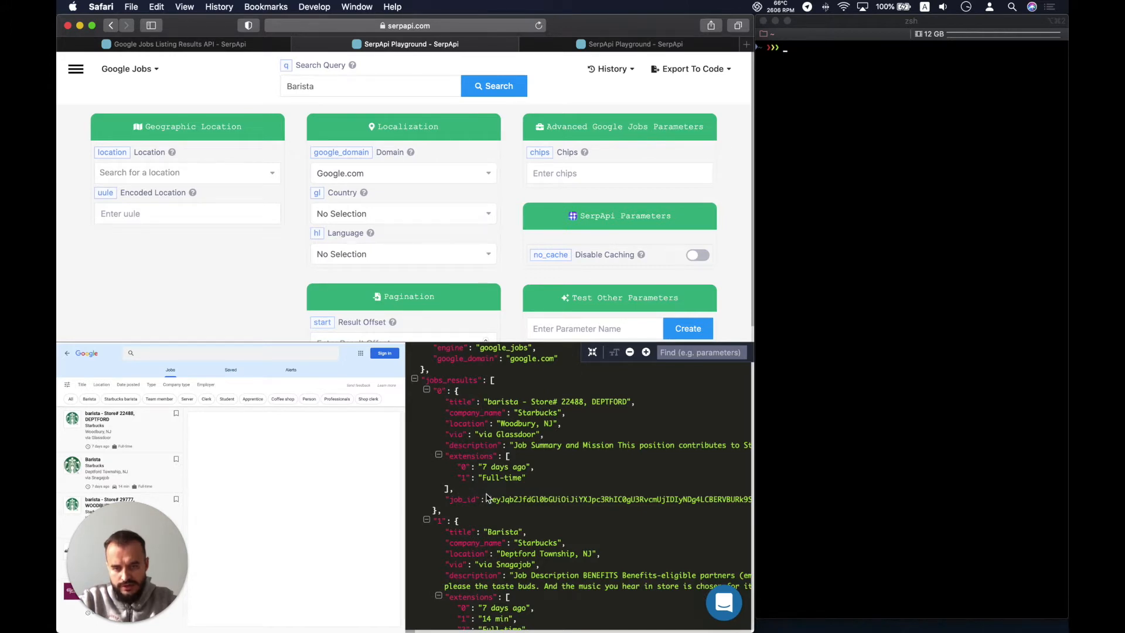
pyautogui.doubleClick(462, 499)
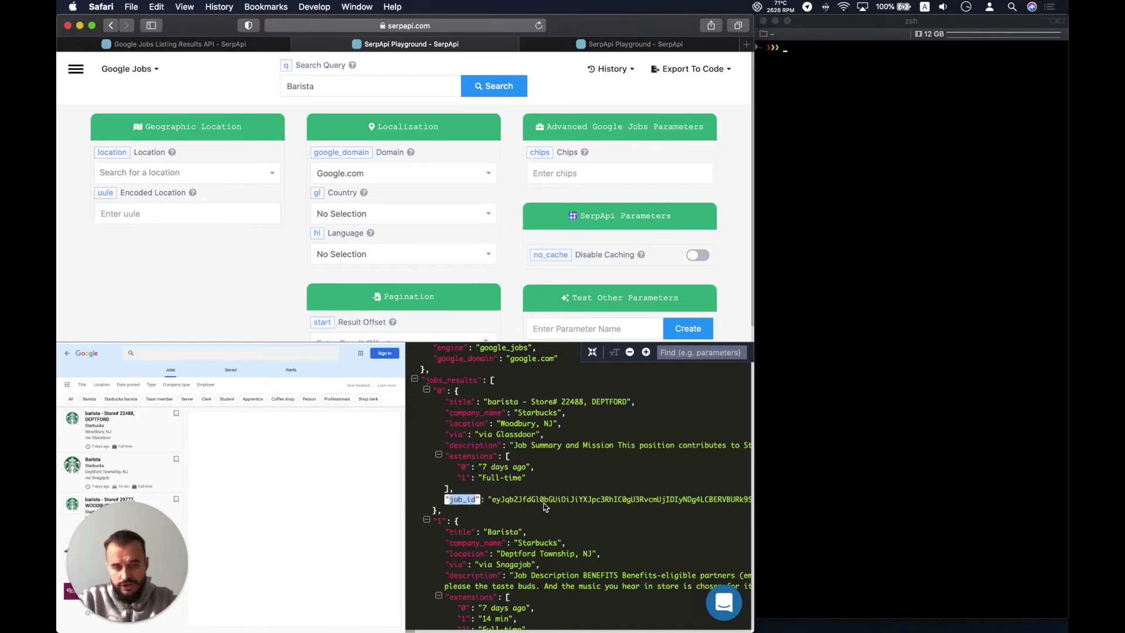
pyautogui.scroll(-3)
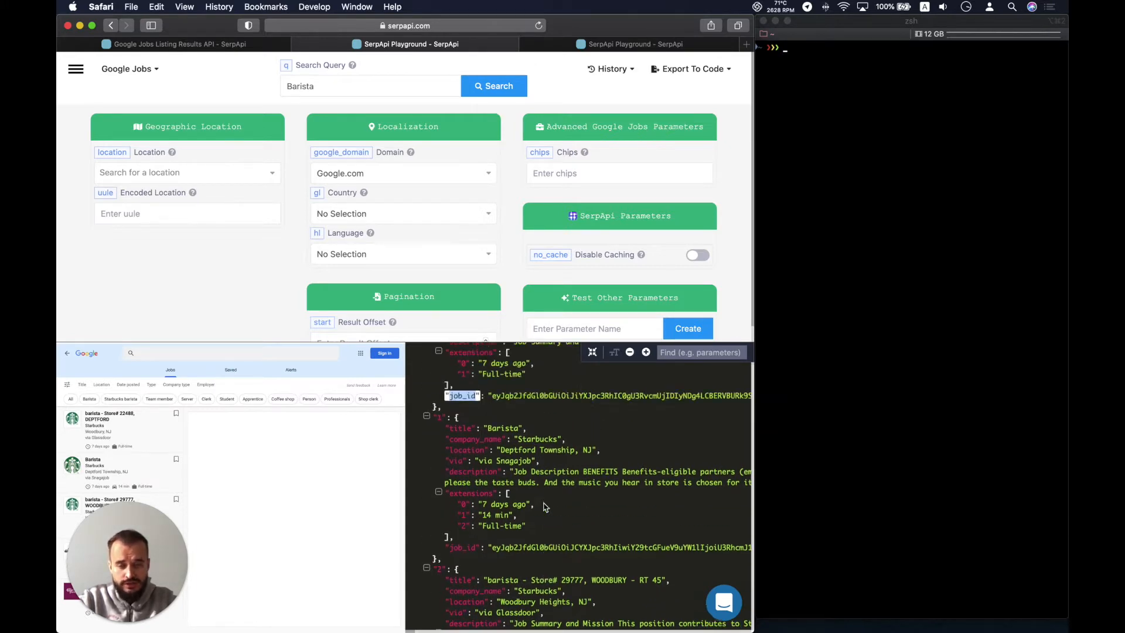
pyautogui.click(179, 44)
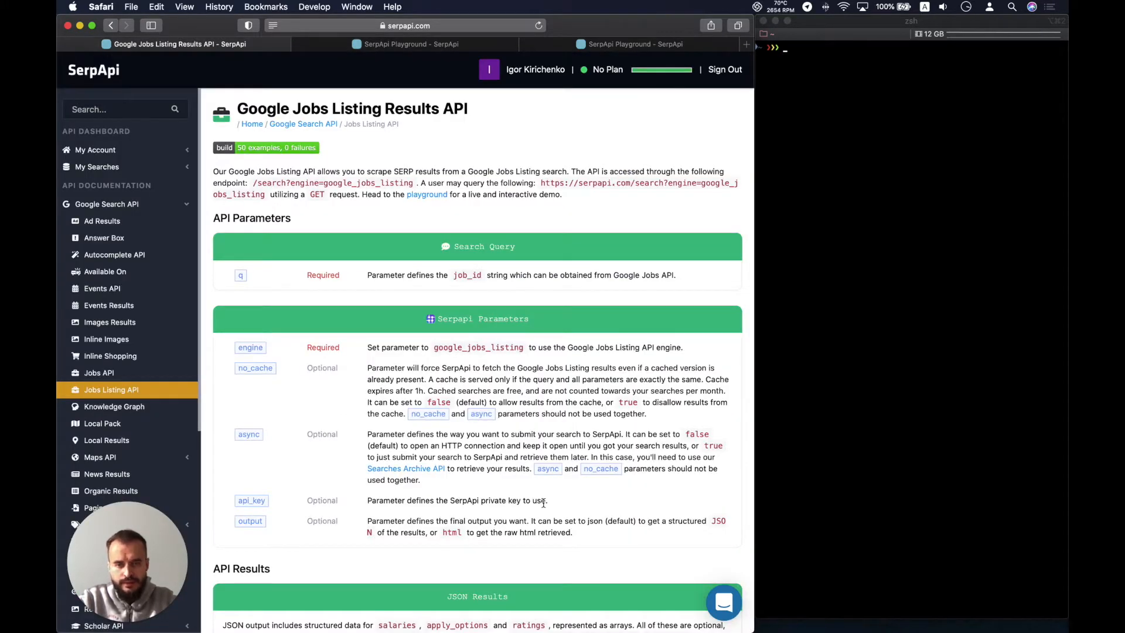
pyautogui.scroll(-3)
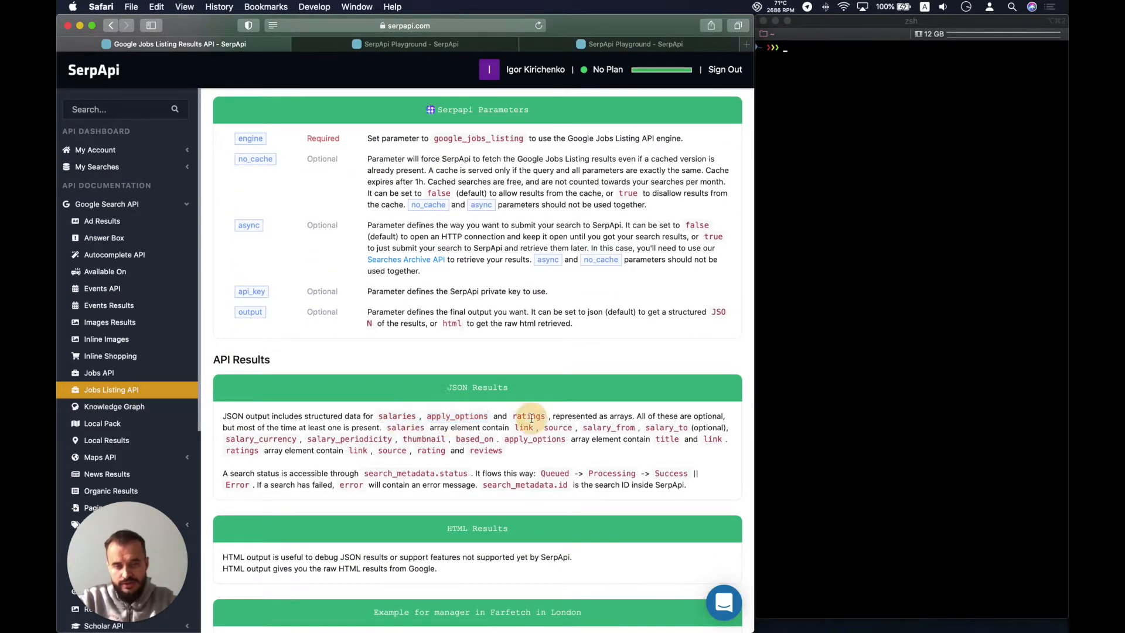
pyautogui.moveTo(537, 364)
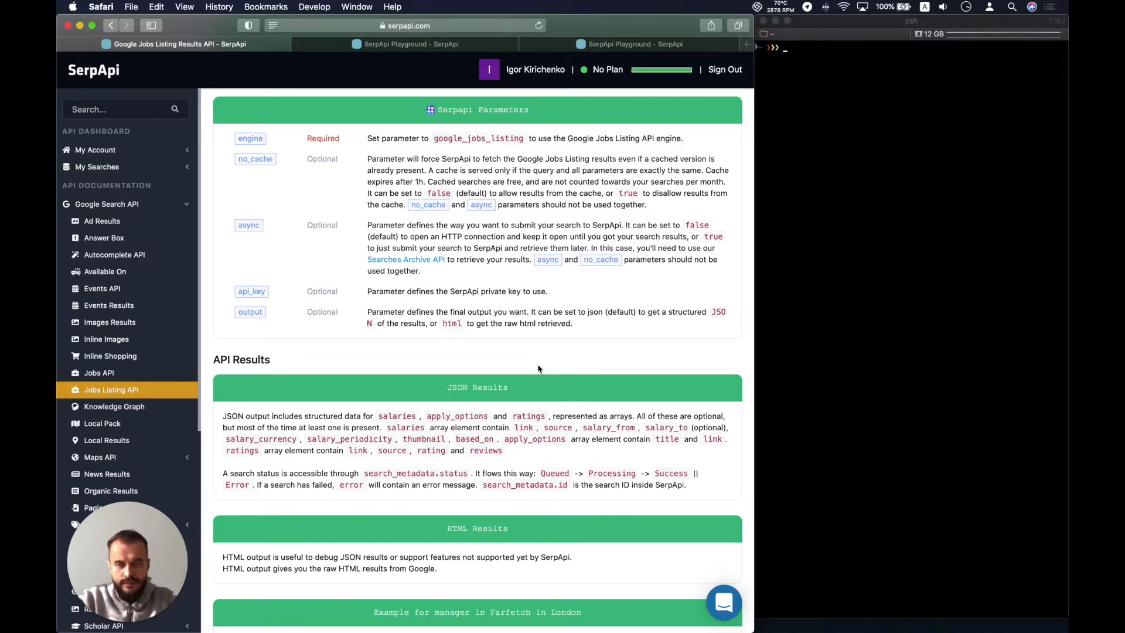
pyautogui.scroll(3)
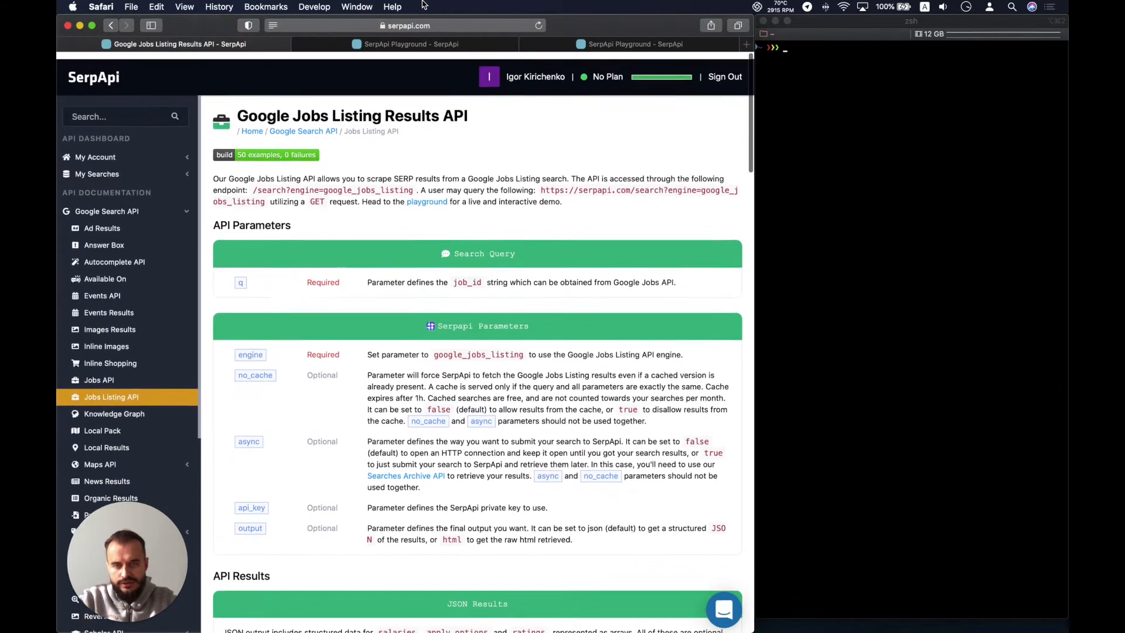
# Select the first Barista listing's full job_id value in the JSON output.
pyautogui.click(407, 43)
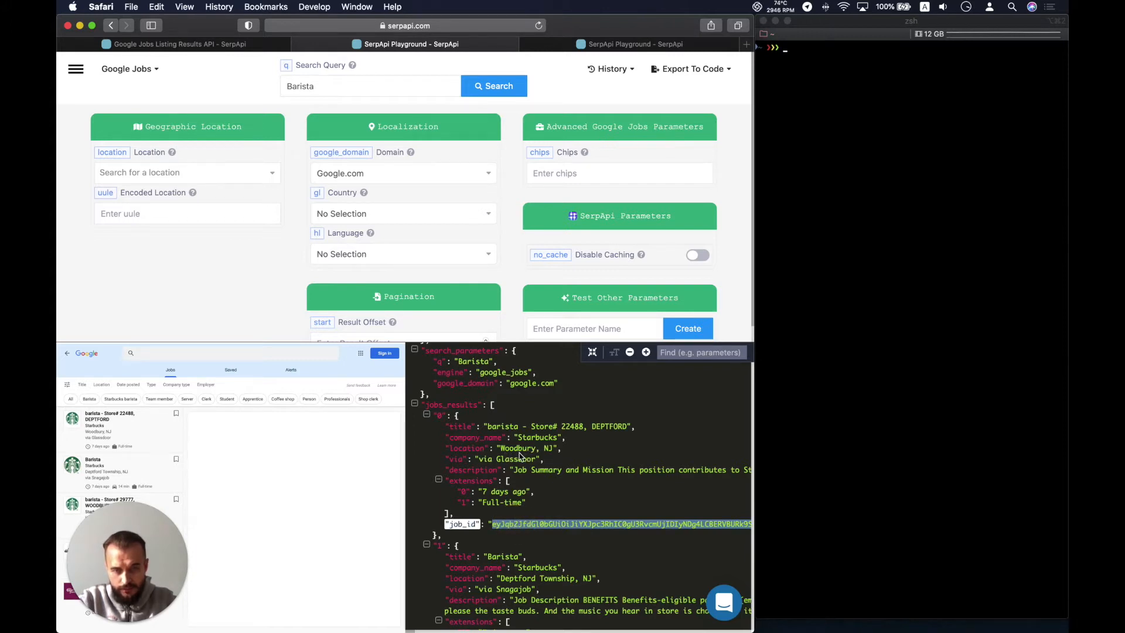
pyautogui.scroll(-3)
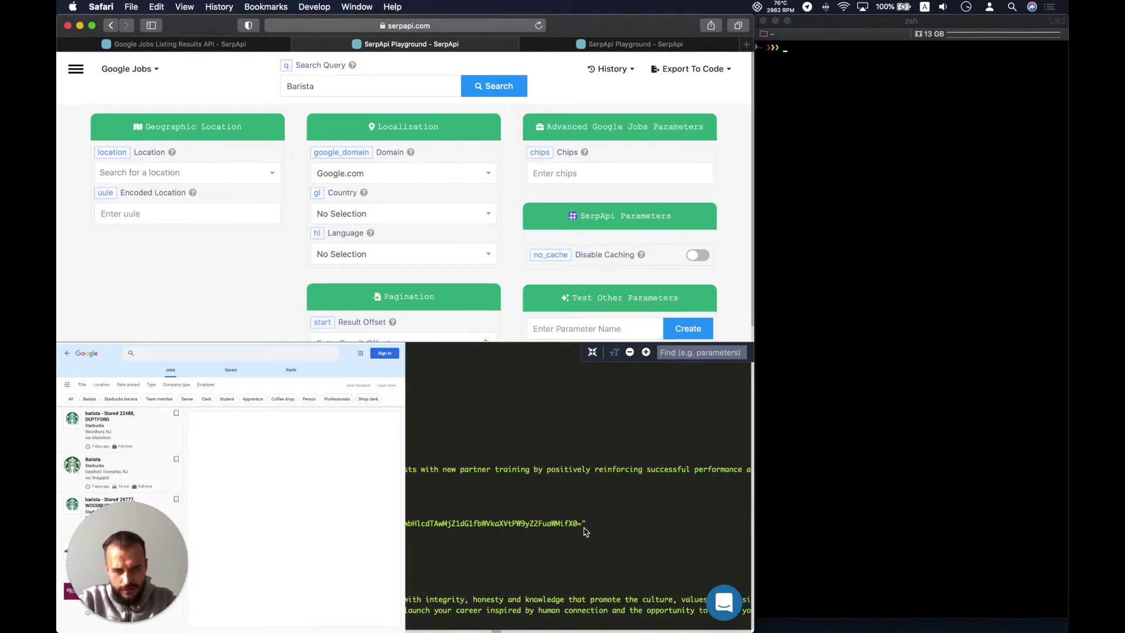
pyautogui.doubleClick(493, 523)
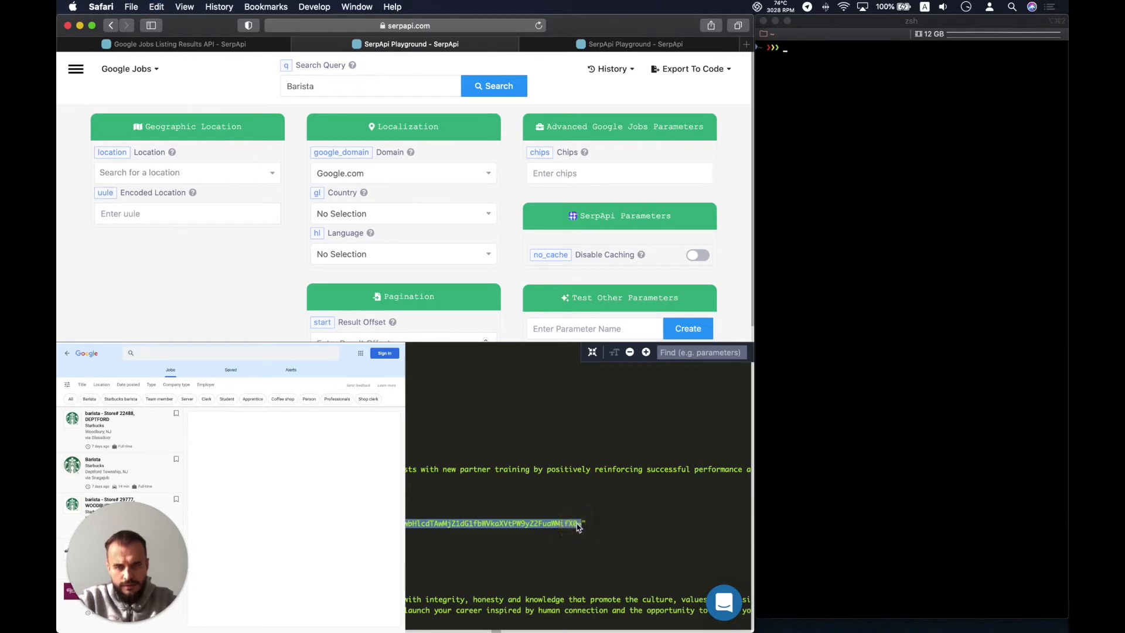
# Run a Google Jobs Listing search using the copied Barista job_id.
pyautogui.click(493, 86)
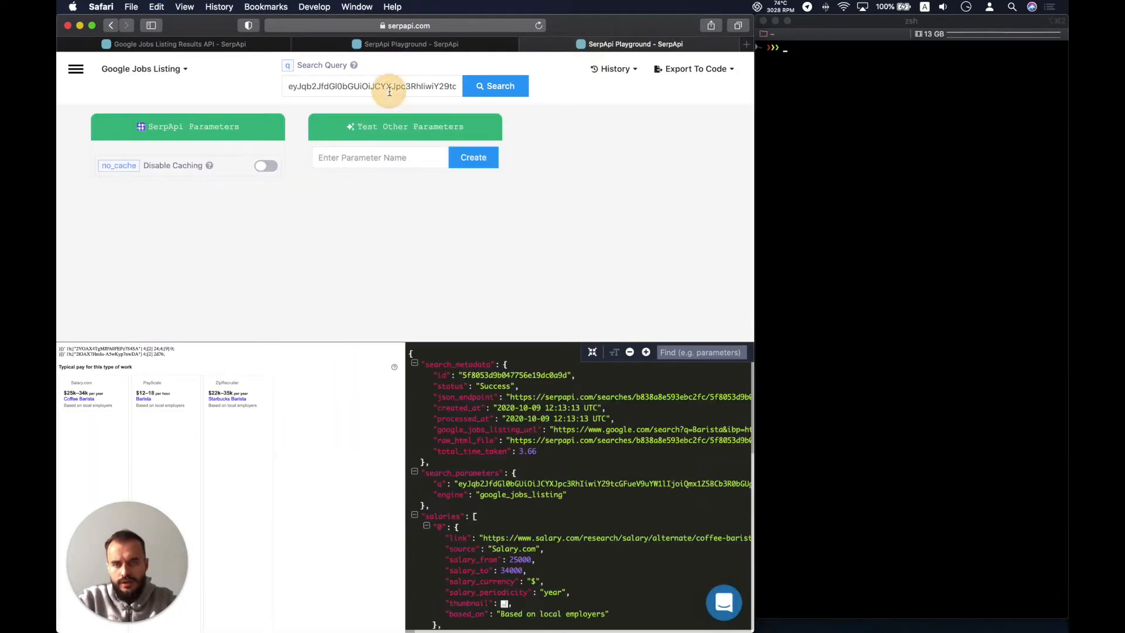
pyautogui.click(495, 85)
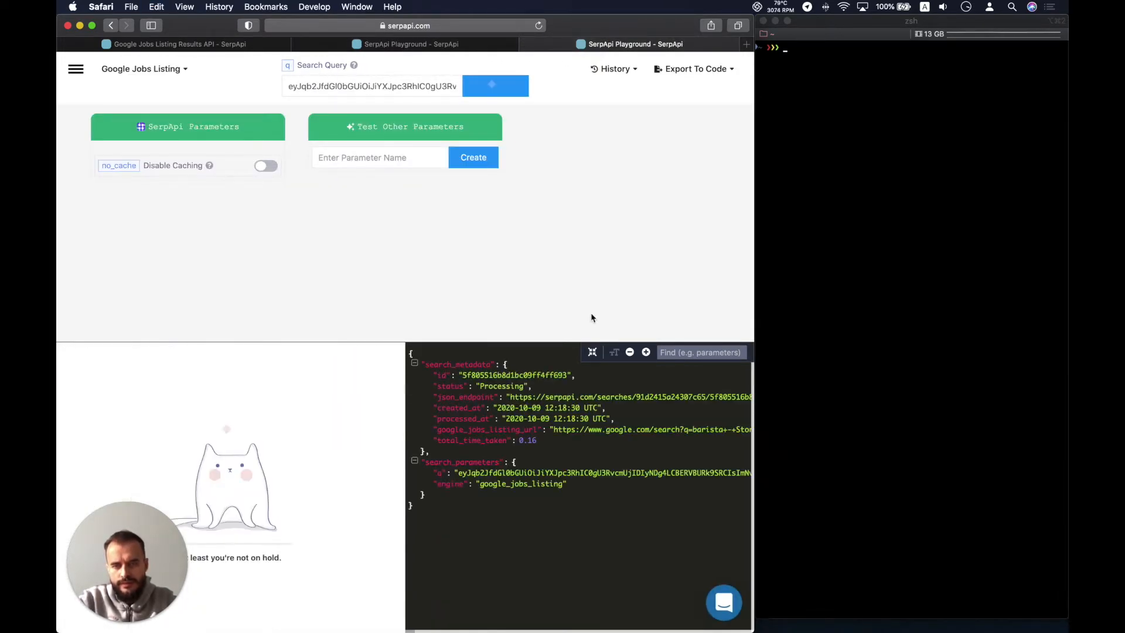
pyautogui.click(491, 86)
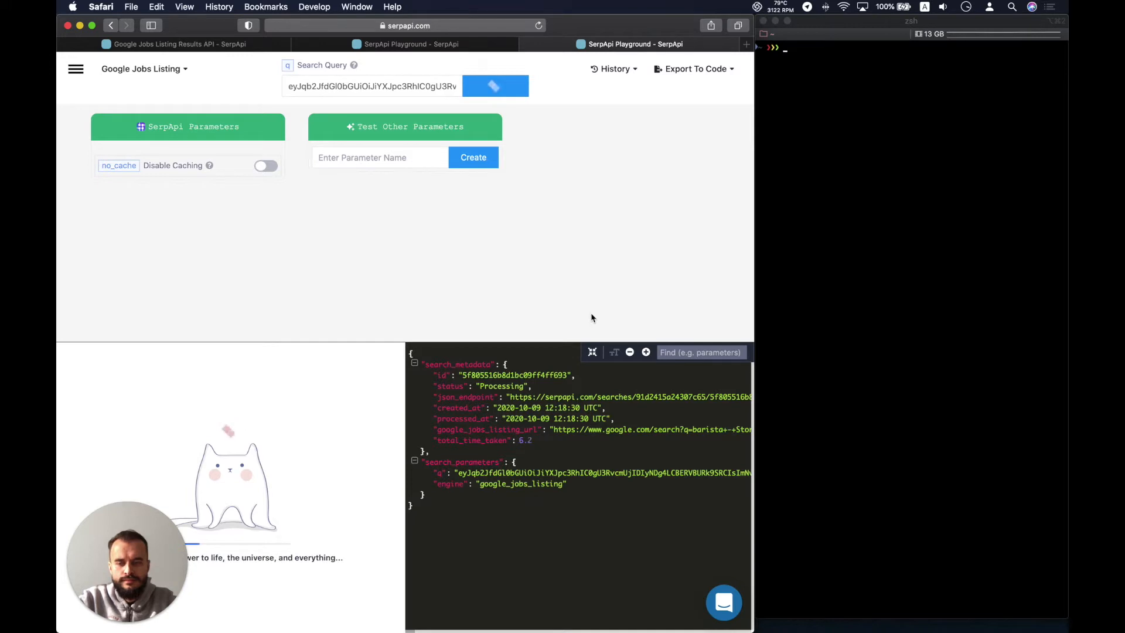
pyautogui.click(494, 86)
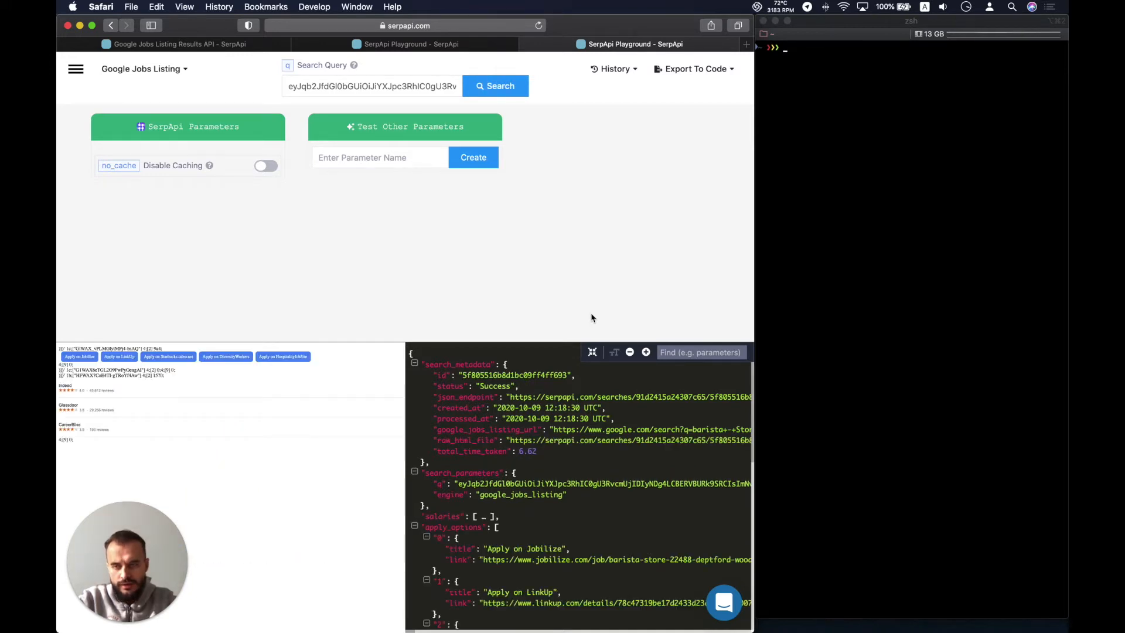
pyautogui.moveTo(592, 436)
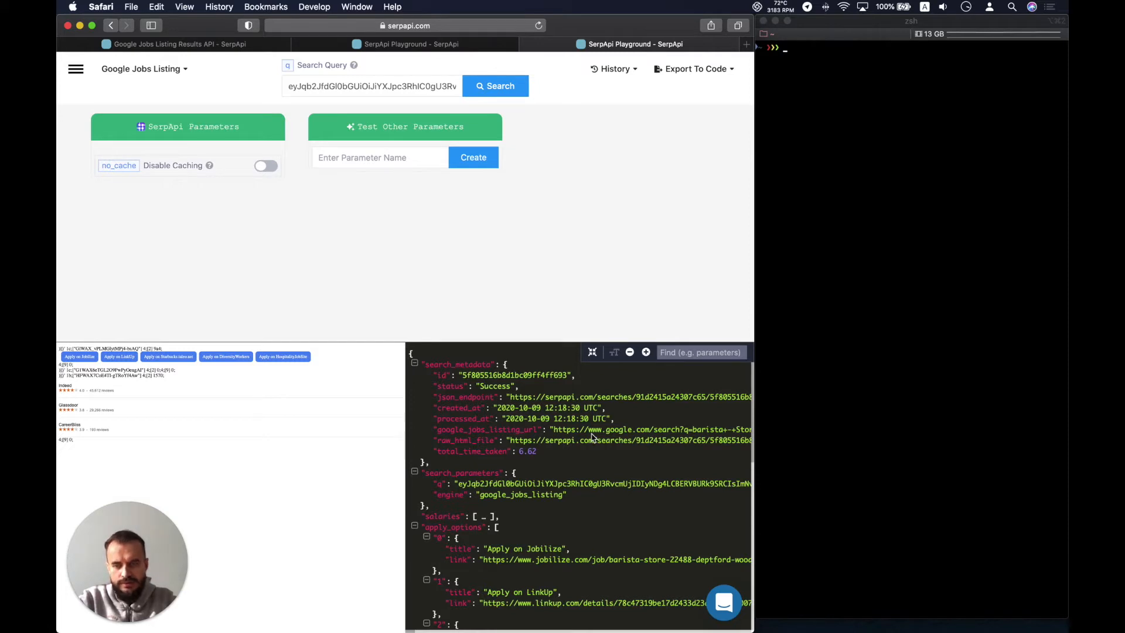
pyautogui.scroll(-3)
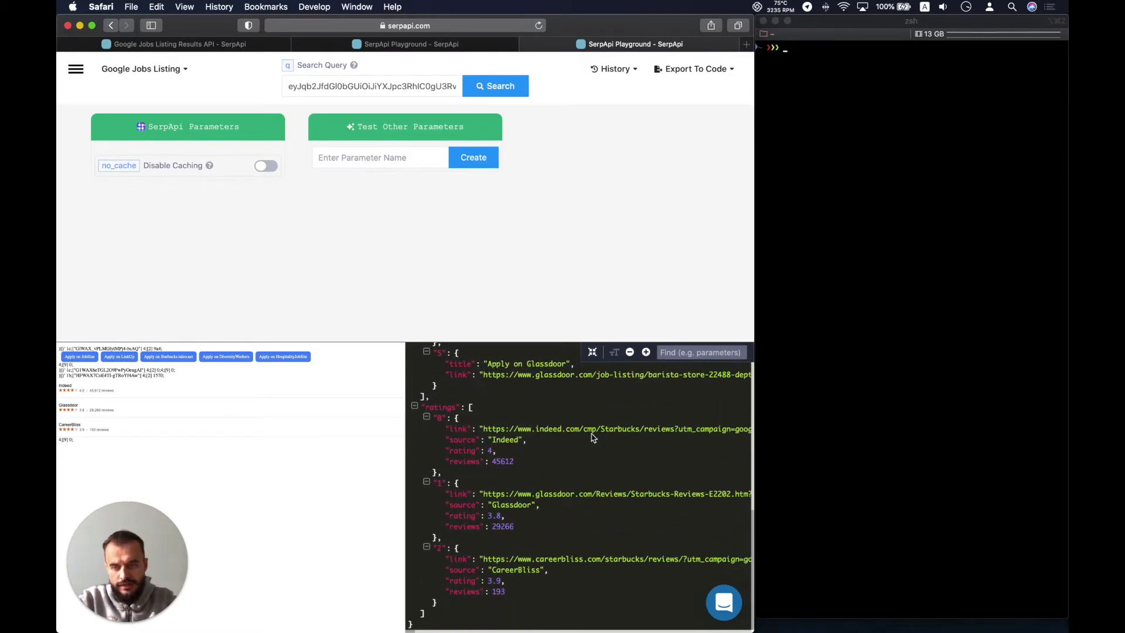
# Review the returned salaries, apply_options and ratings in the JSON result.
pyautogui.scroll(3)
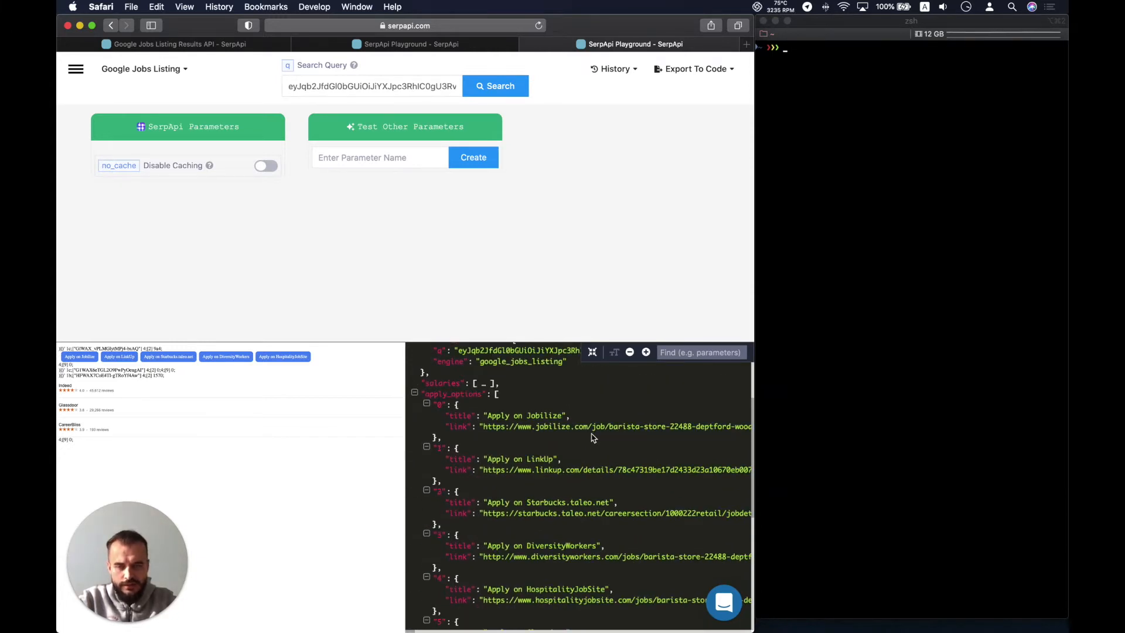
pyautogui.scroll(3)
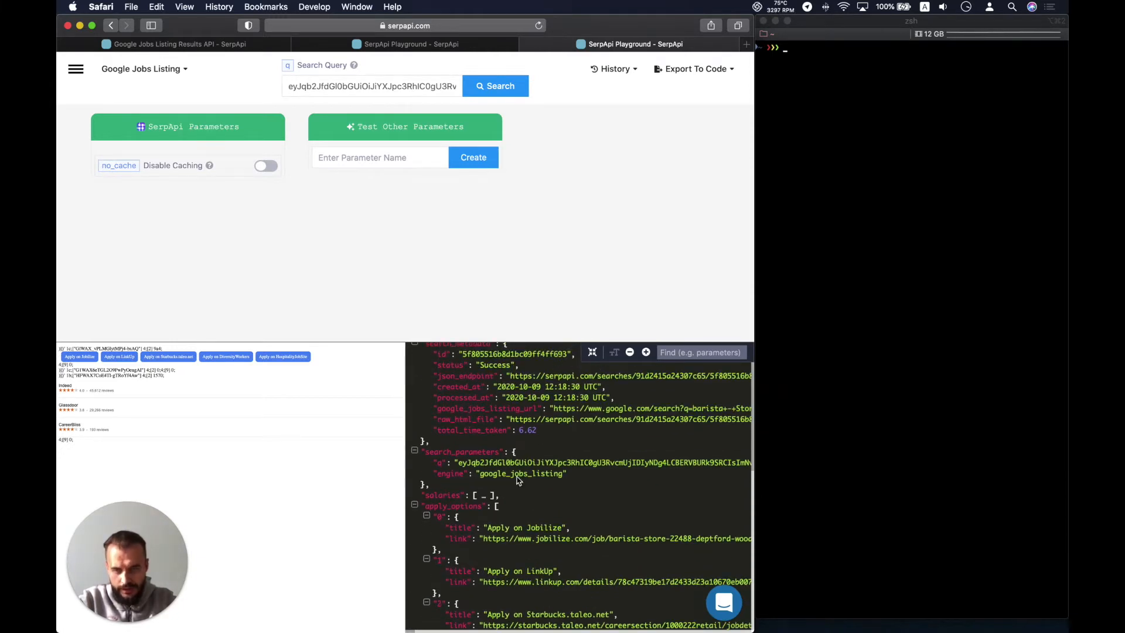
pyautogui.click(414, 506)
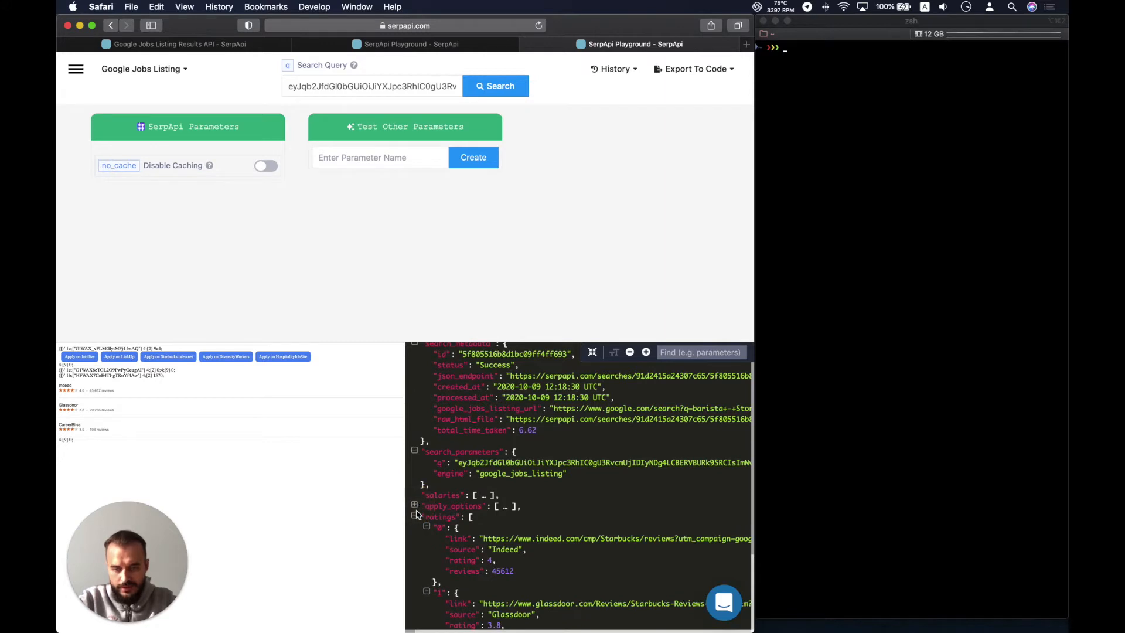
pyautogui.click(414, 507)
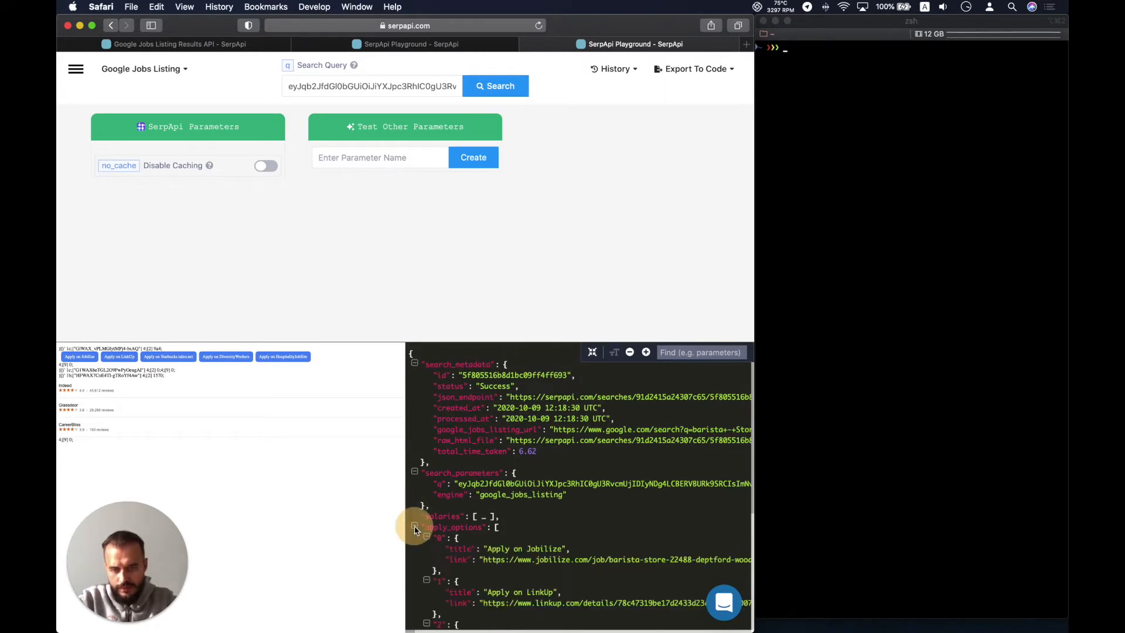
pyautogui.scroll(-3)
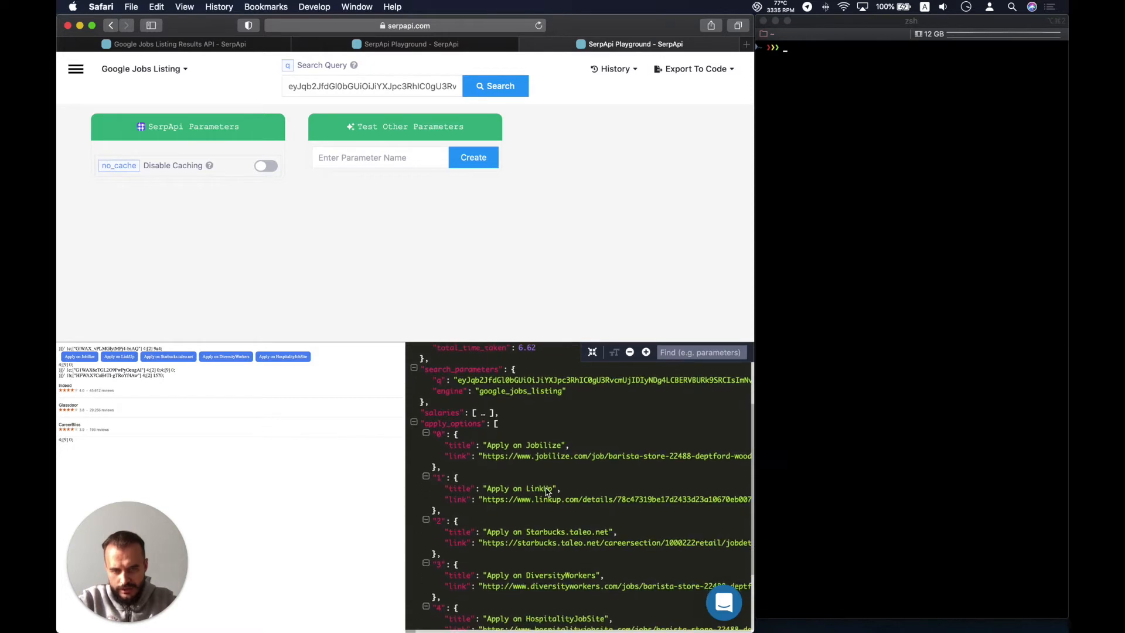
pyautogui.moveTo(276, 438)
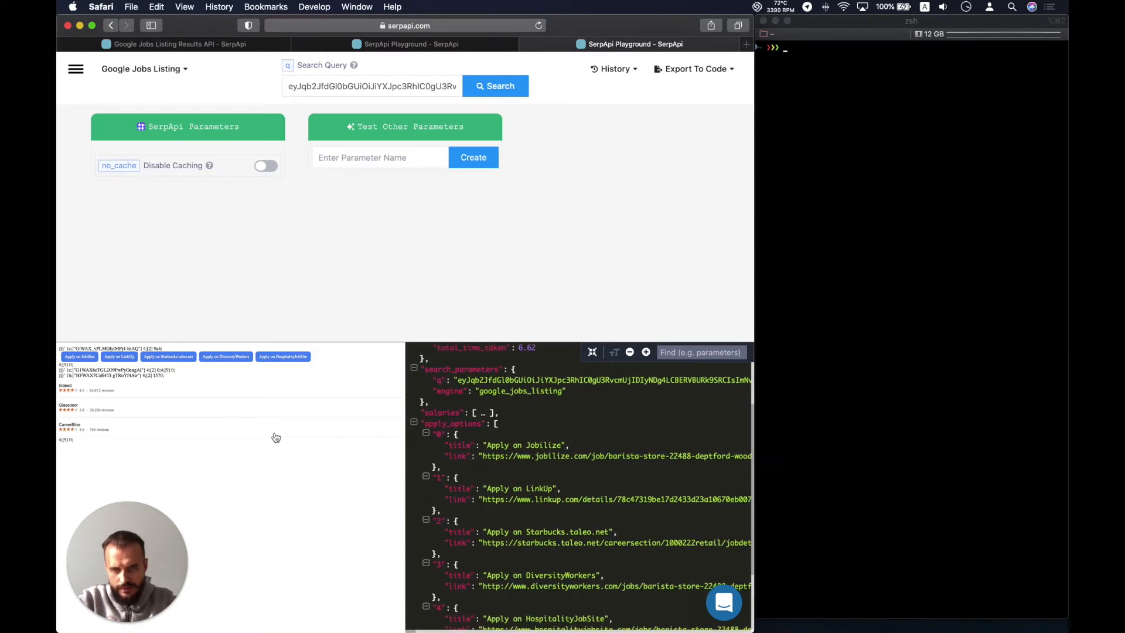
pyautogui.moveTo(78, 348)
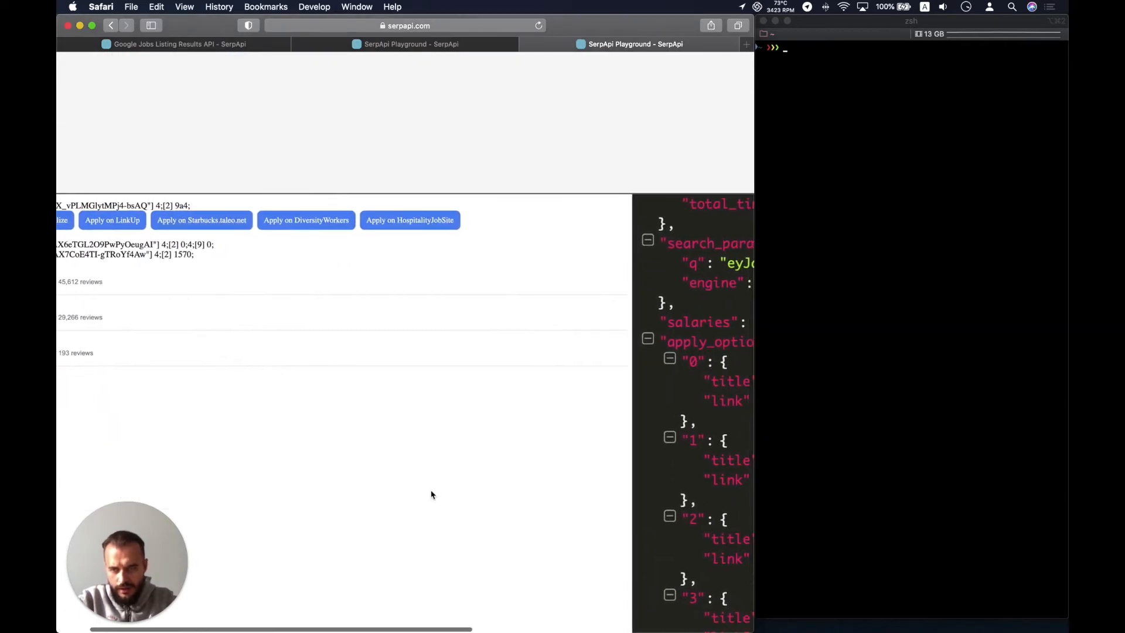
pyautogui.scroll(3)
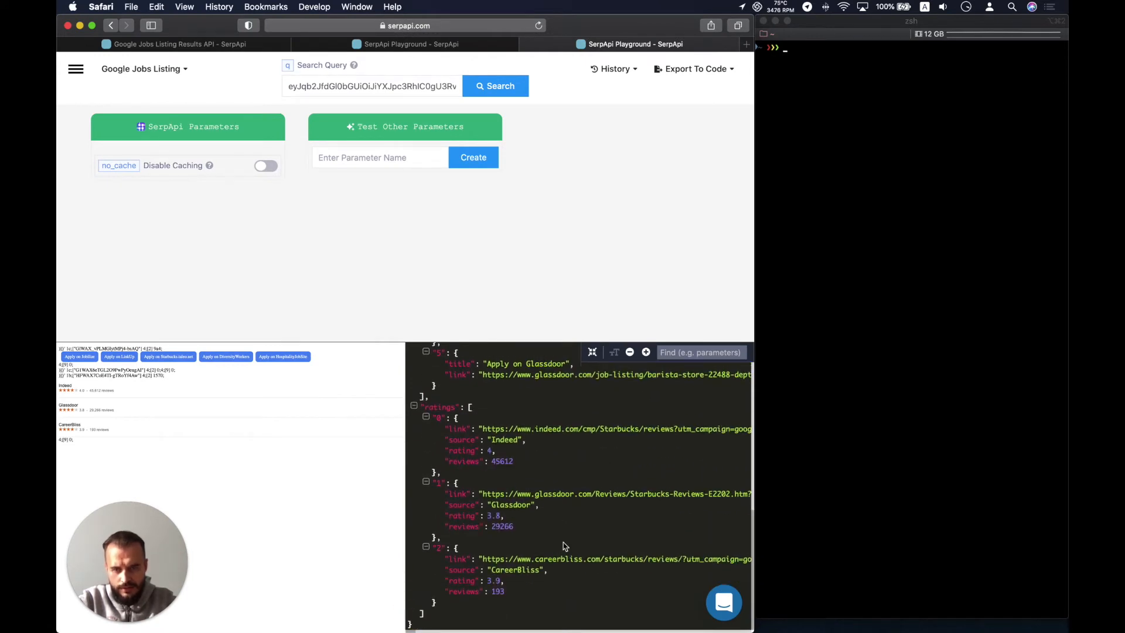
pyautogui.moveTo(567, 464)
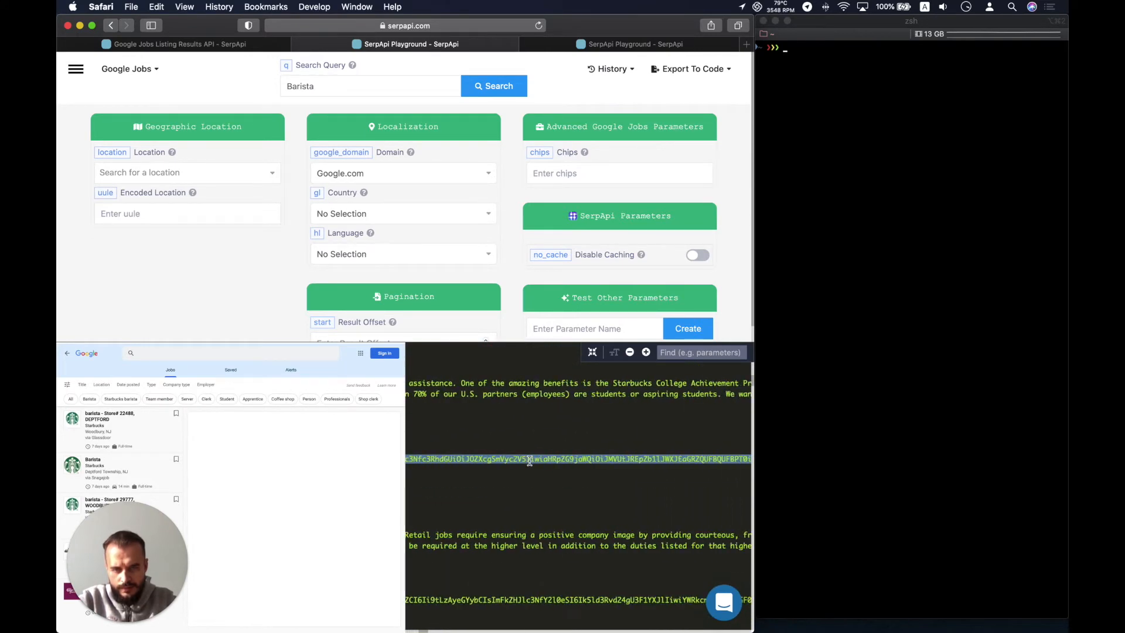
# Run a Google Jobs search for 'Manager' and get the manager listings.
pyautogui.scroll(-3)
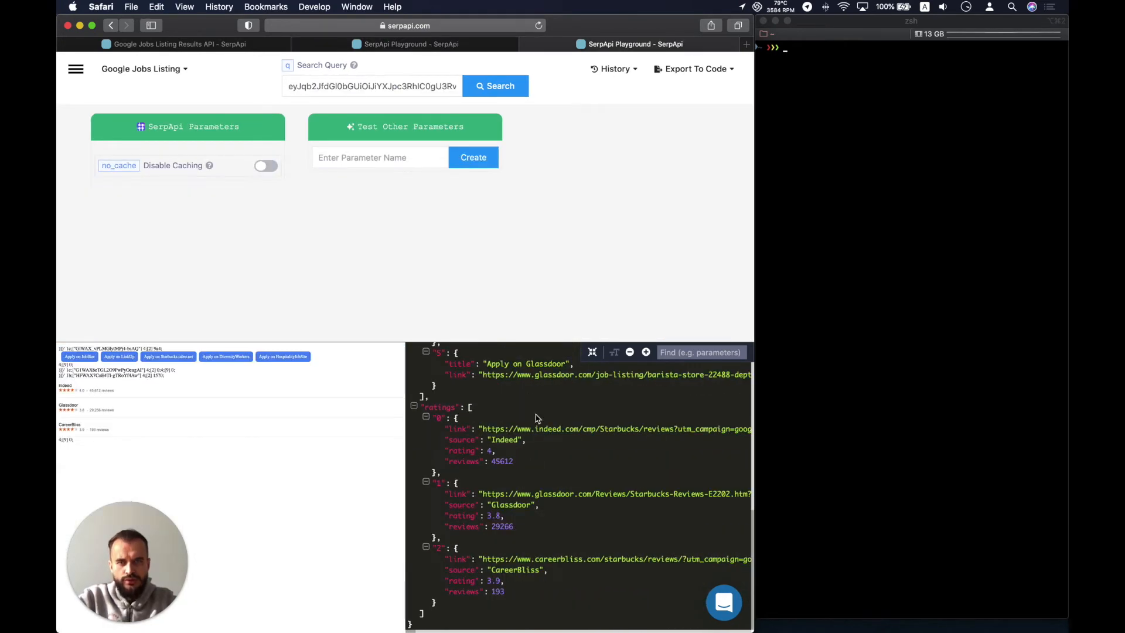
pyautogui.click(495, 85)
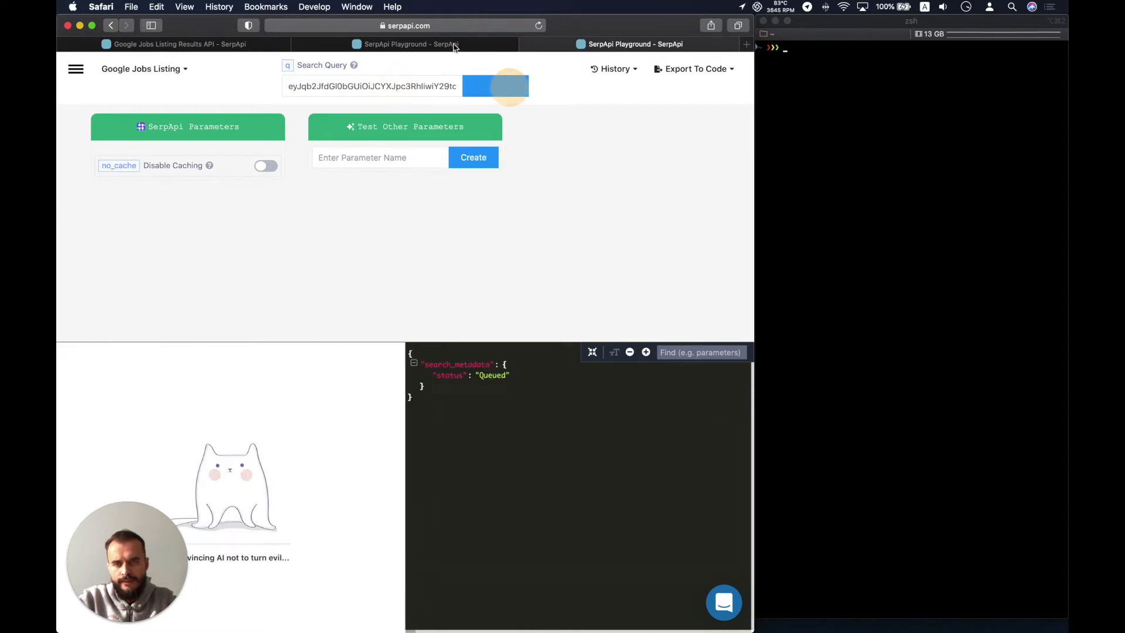
pyautogui.click(494, 86)
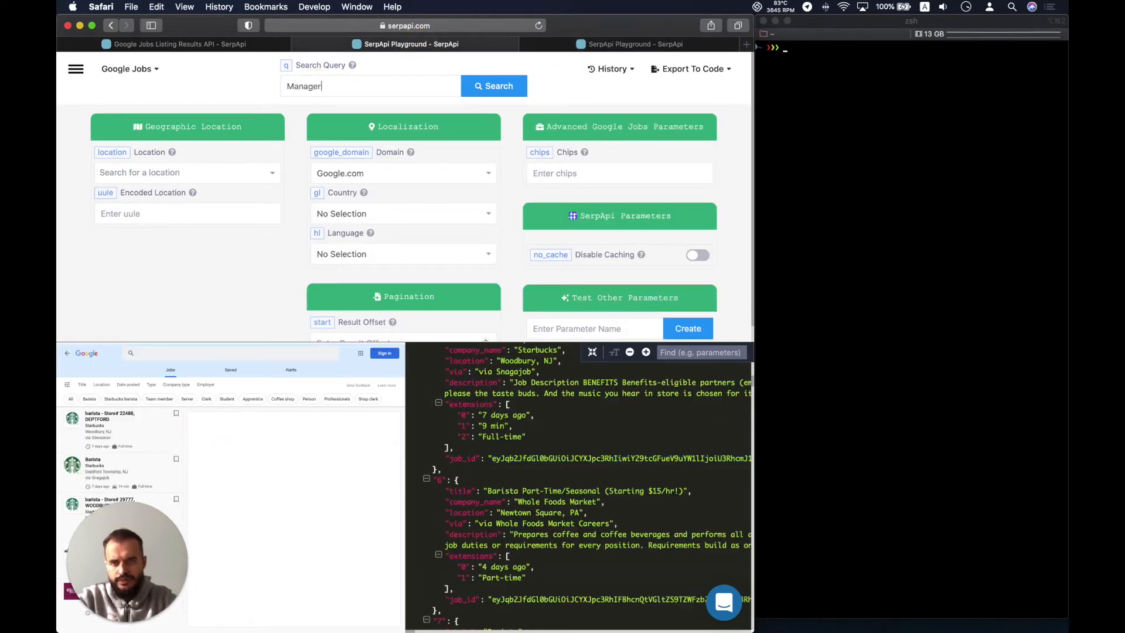
pyautogui.click(493, 85)
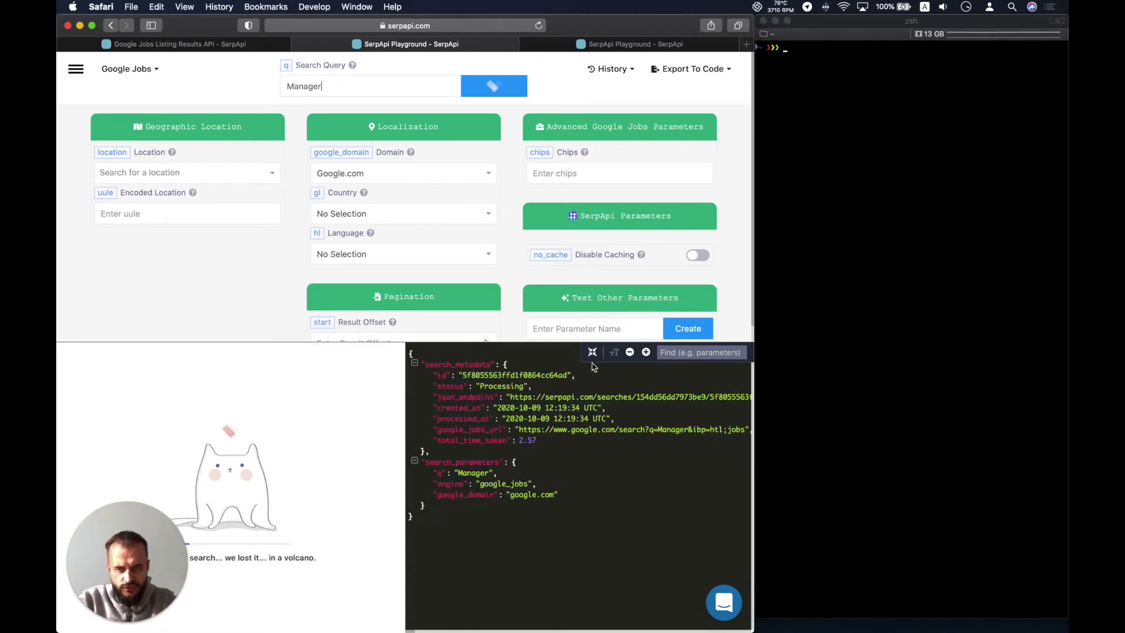
pyautogui.click(494, 85)
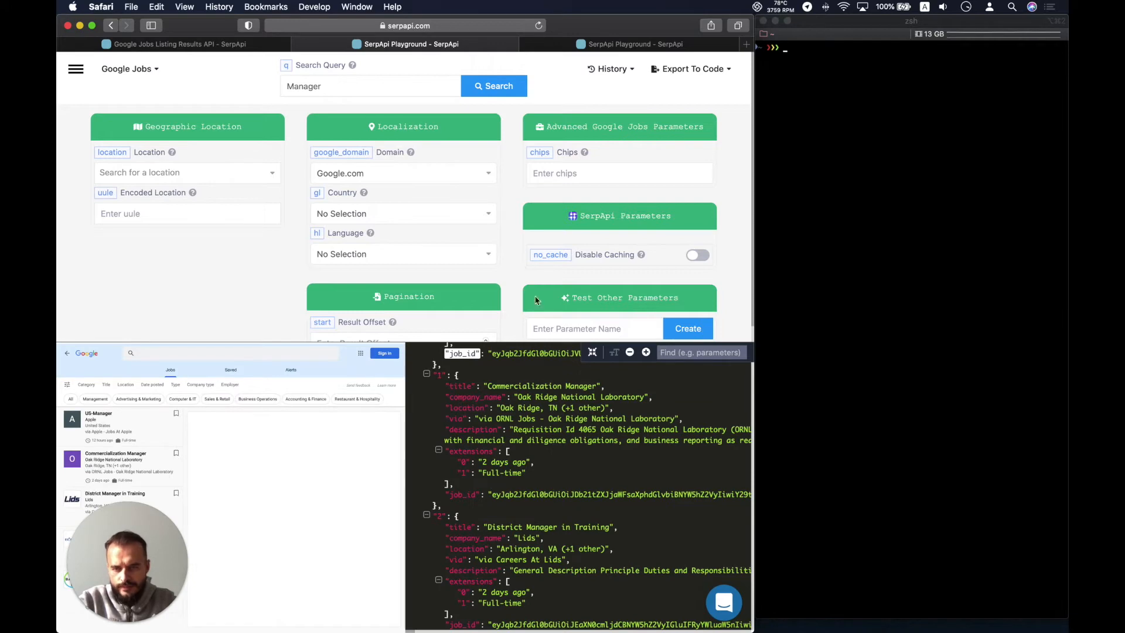
pyautogui.click(498, 86)
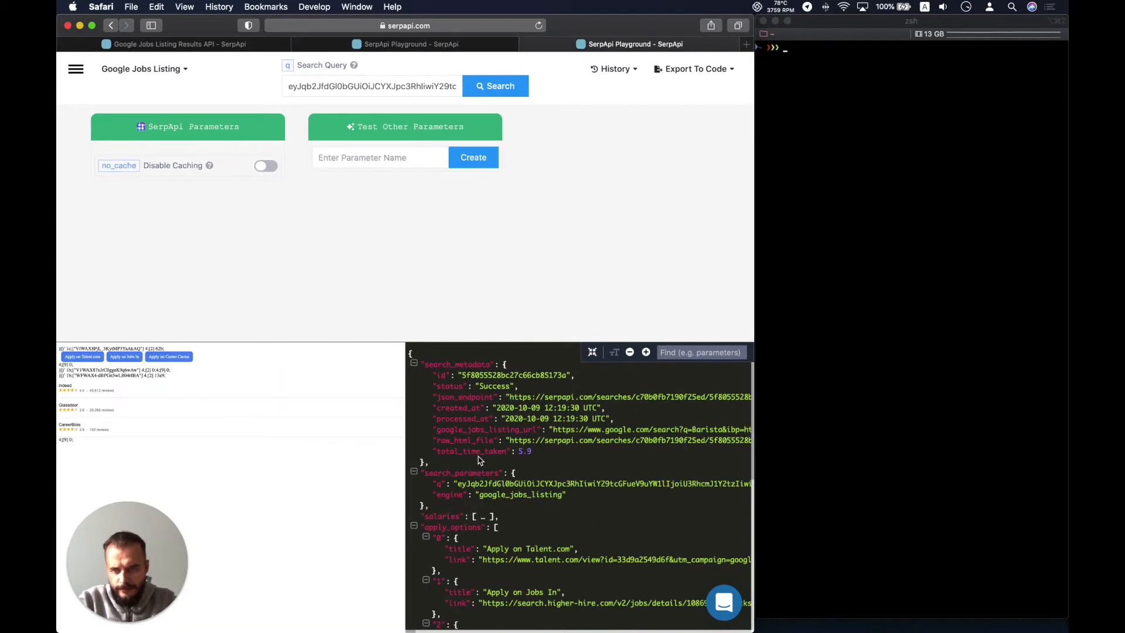
pyautogui.scroll(-3)
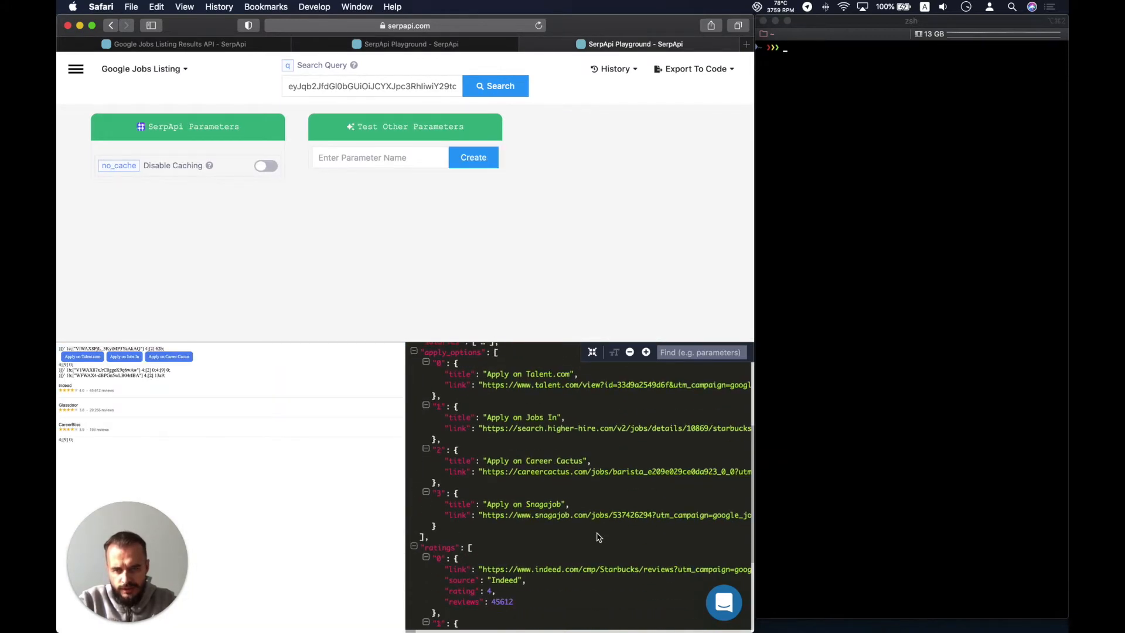
pyautogui.scroll(3)
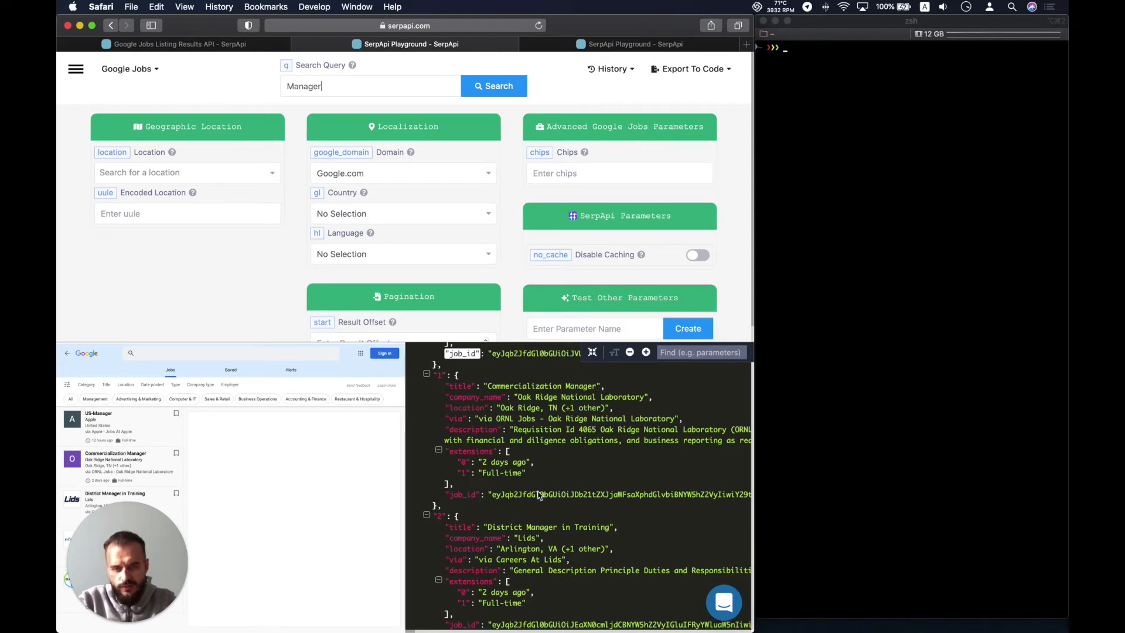
# Look up Apple's US-Manager job_id in Jobs Listing and review its ratings and apply option.
pyautogui.scroll(3)
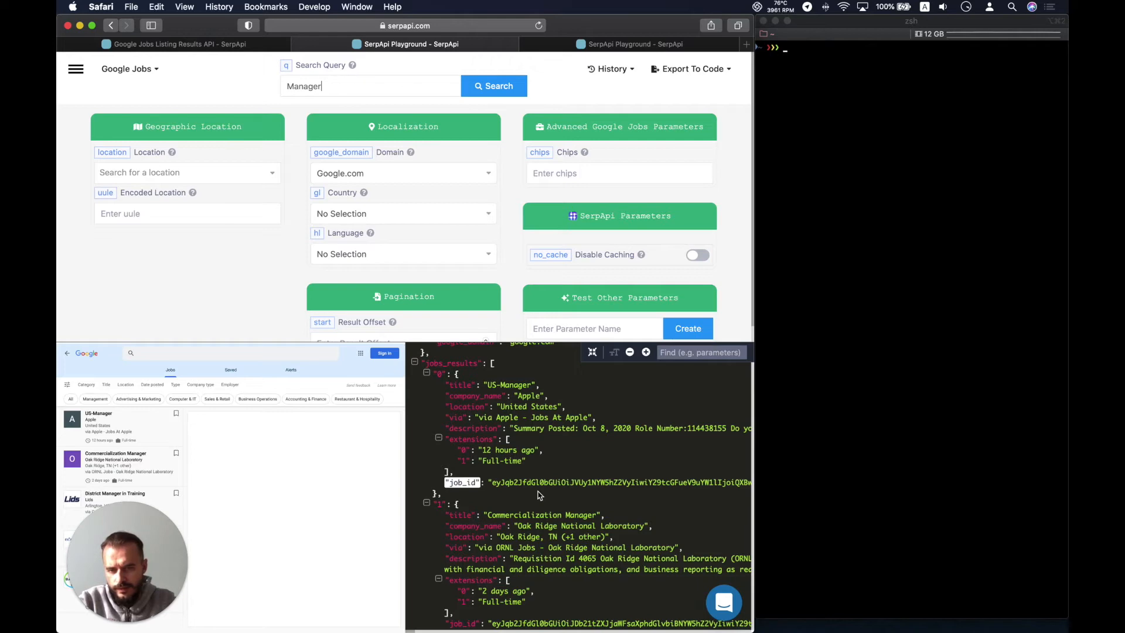
pyautogui.moveTo(513, 486)
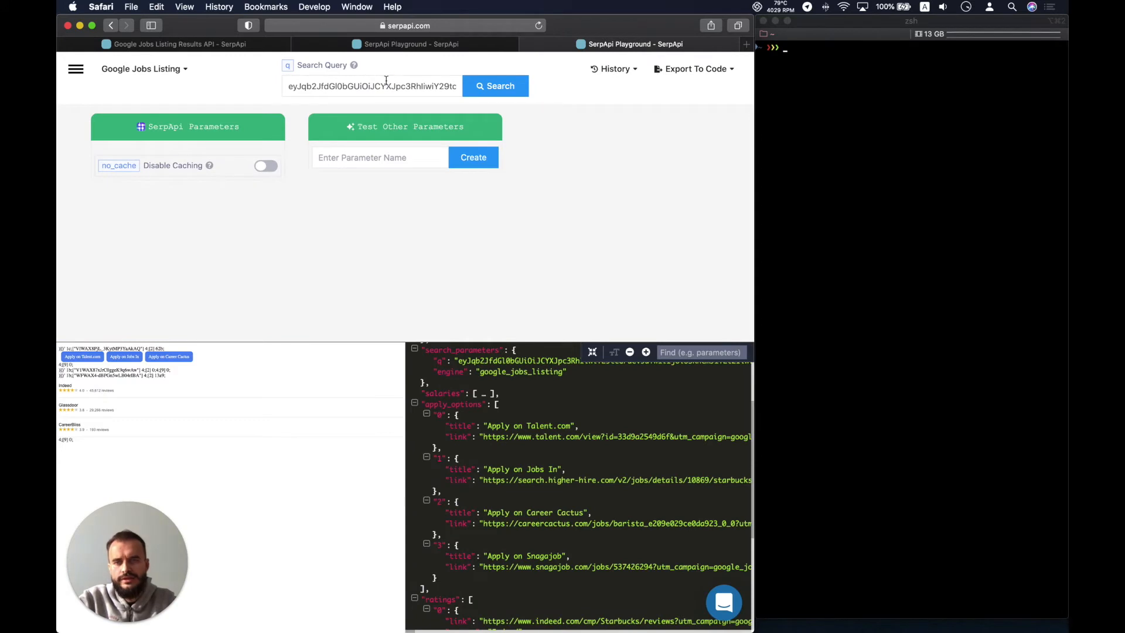
pyautogui.click(495, 86)
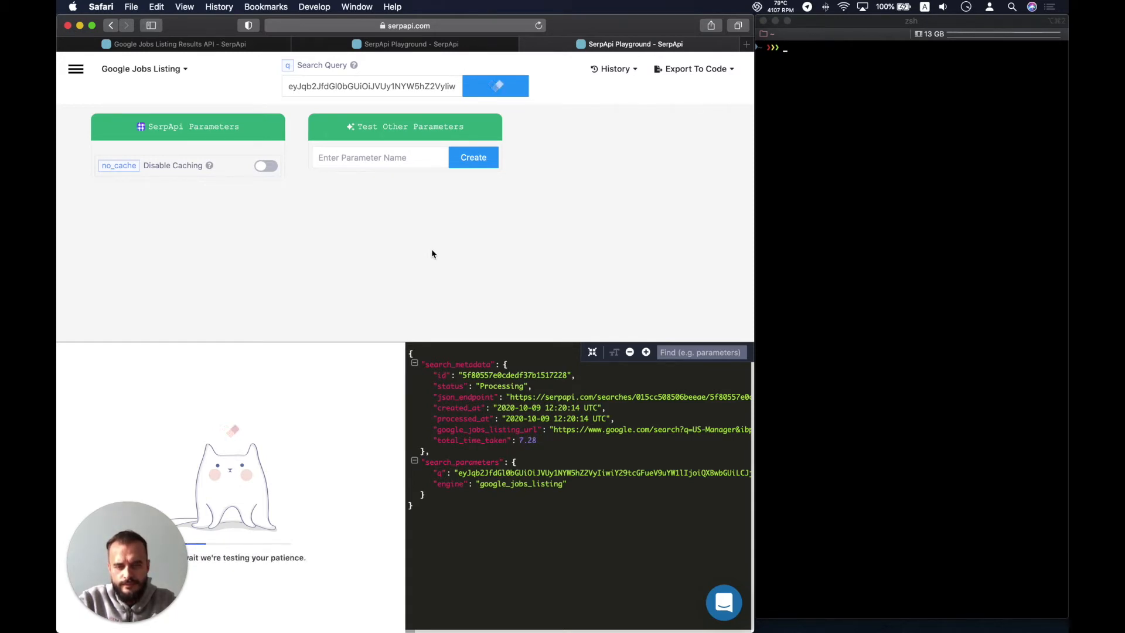
pyautogui.click(494, 86)
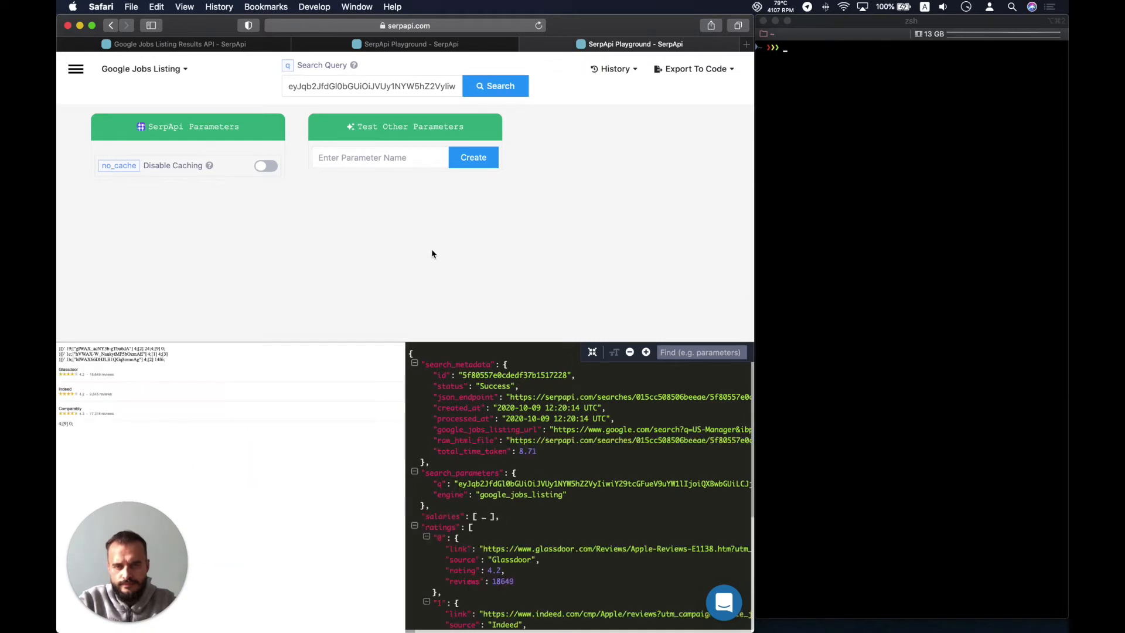
pyautogui.scroll(-3)
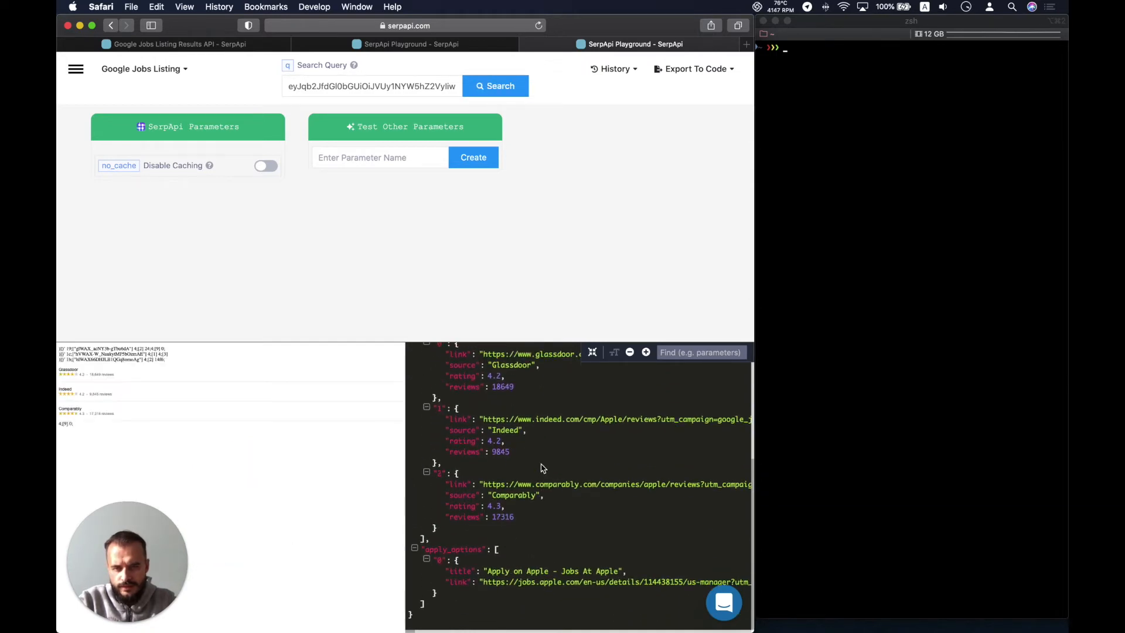
pyautogui.scroll(3)
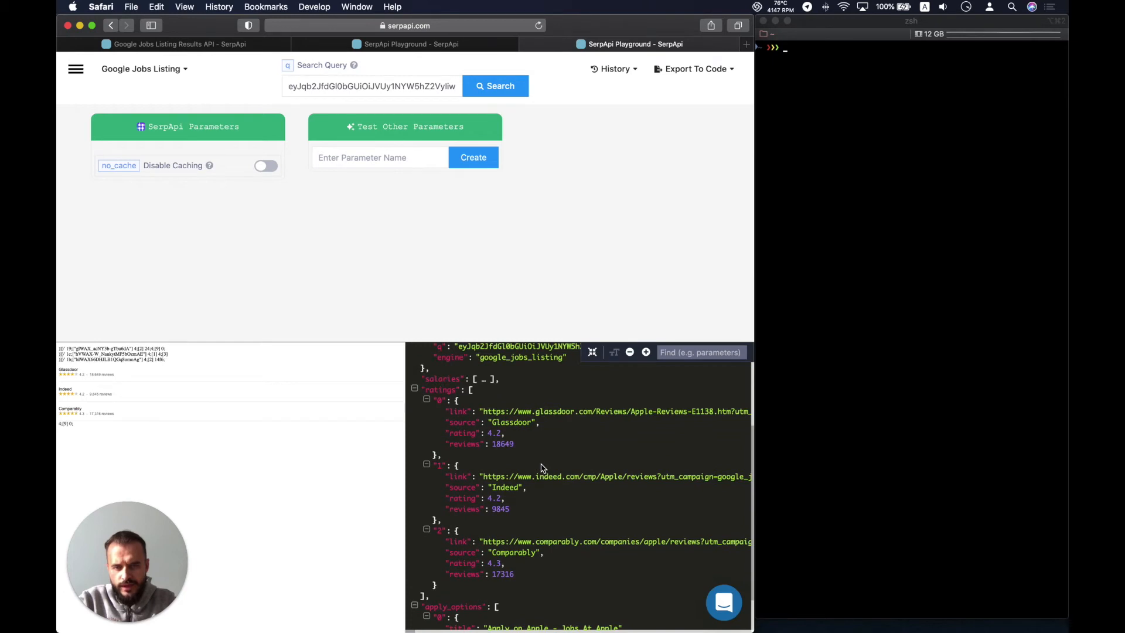
pyautogui.scroll(-3)
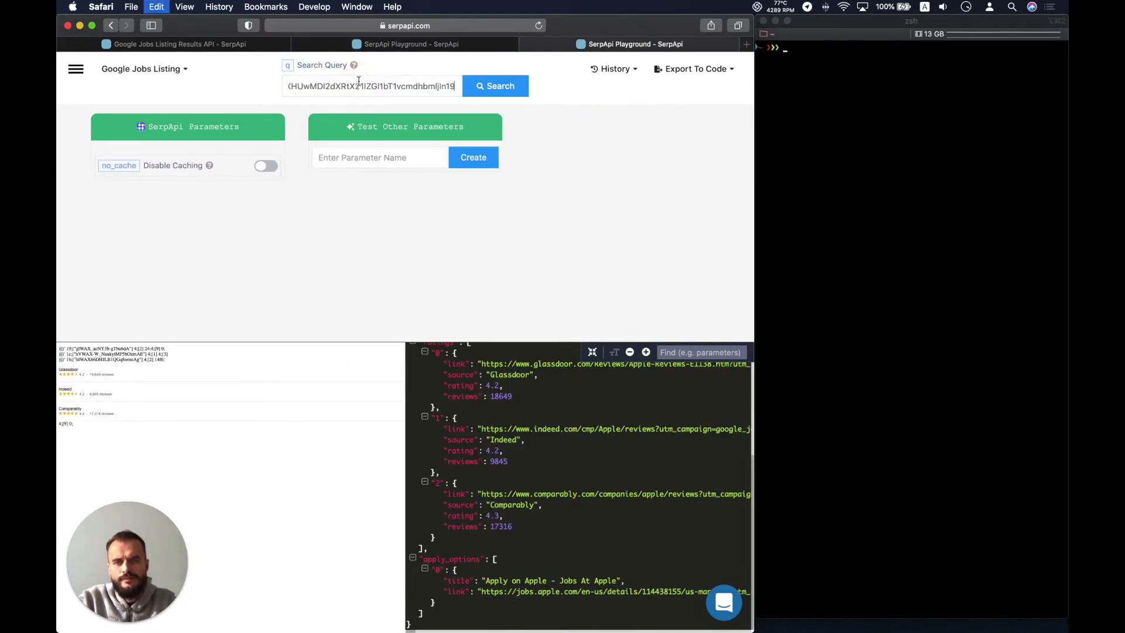
# Fetch listing details for the Commercialization Manager job, then return to Google Jobs search.
pyautogui.click(494, 85)
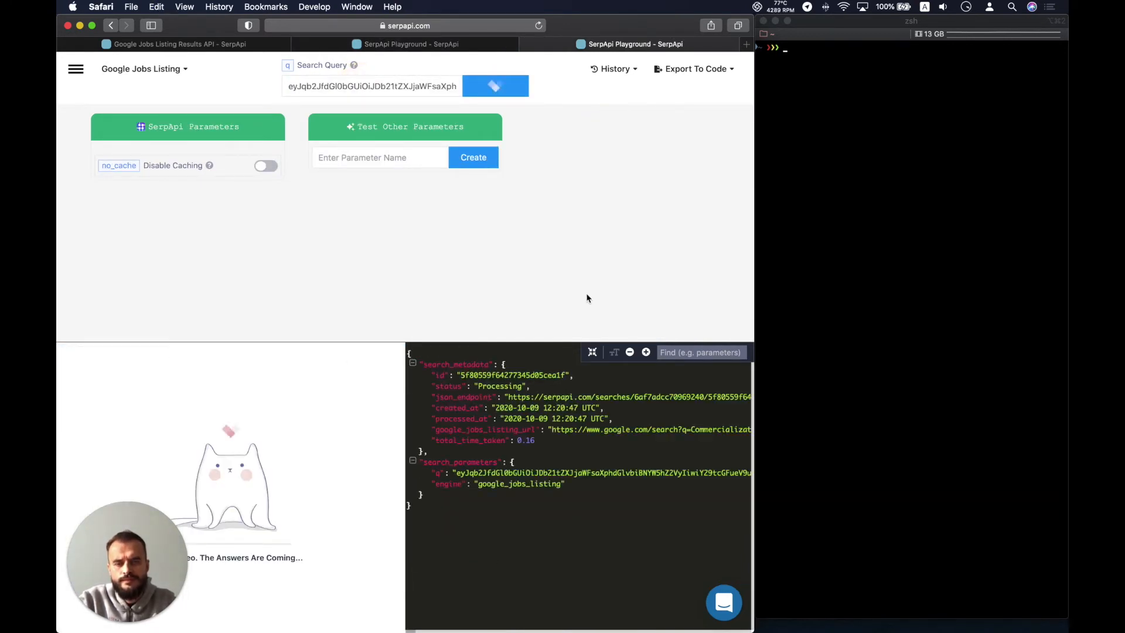
pyautogui.click(405, 44)
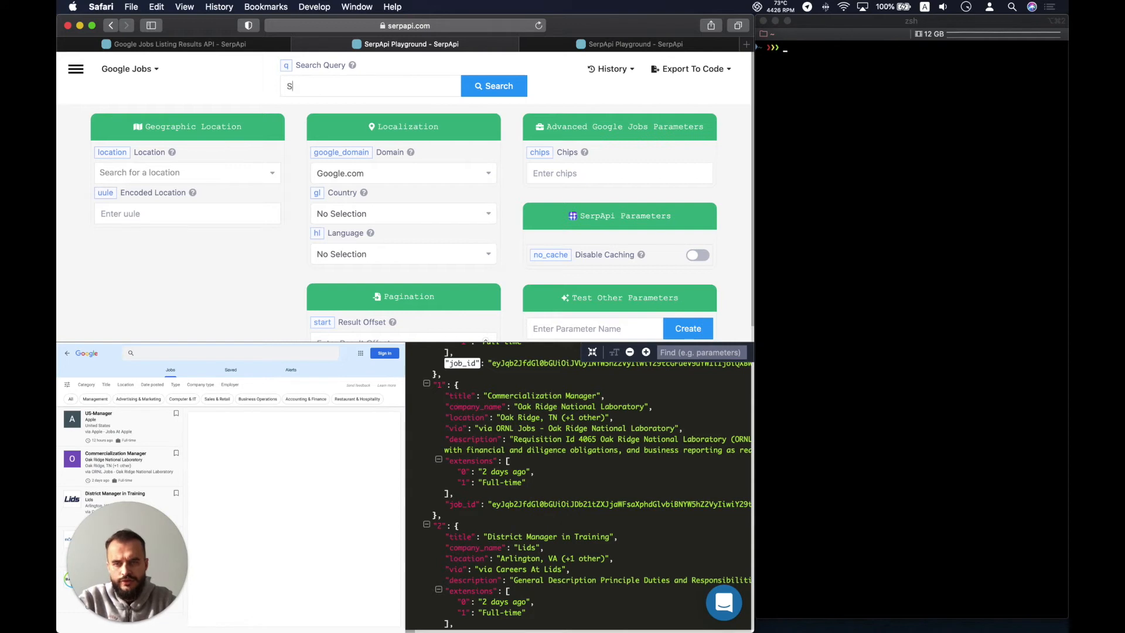
# Search Google Jobs for 'Software engineer' located in Berlin, Berlin, Germany.
pyautogui.write('oftware engineer')
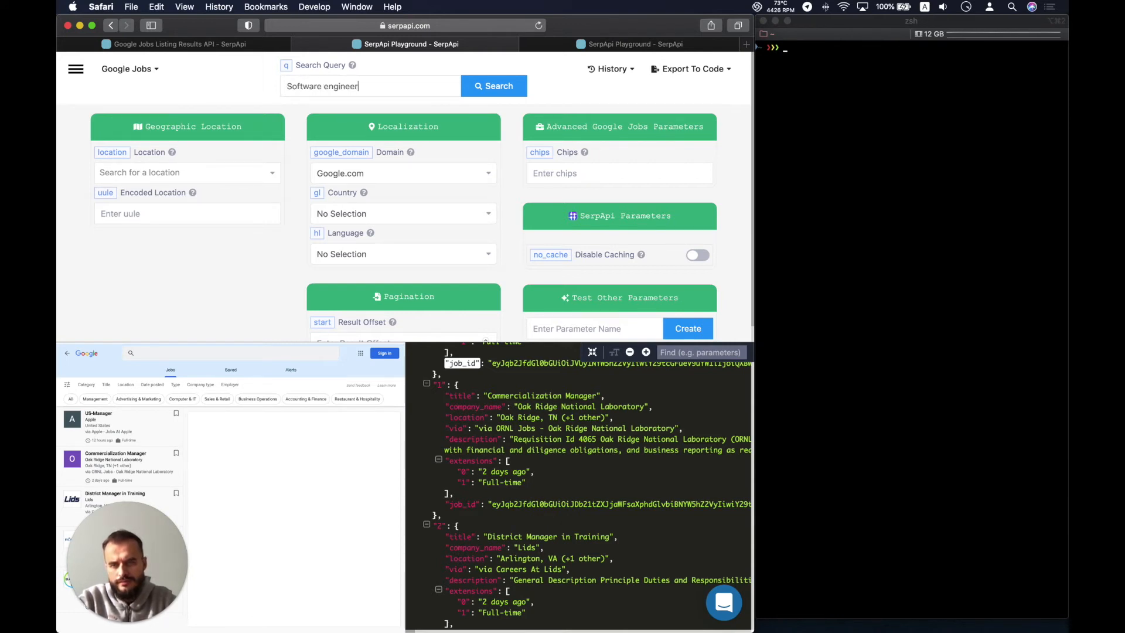
pyautogui.moveTo(293, 194)
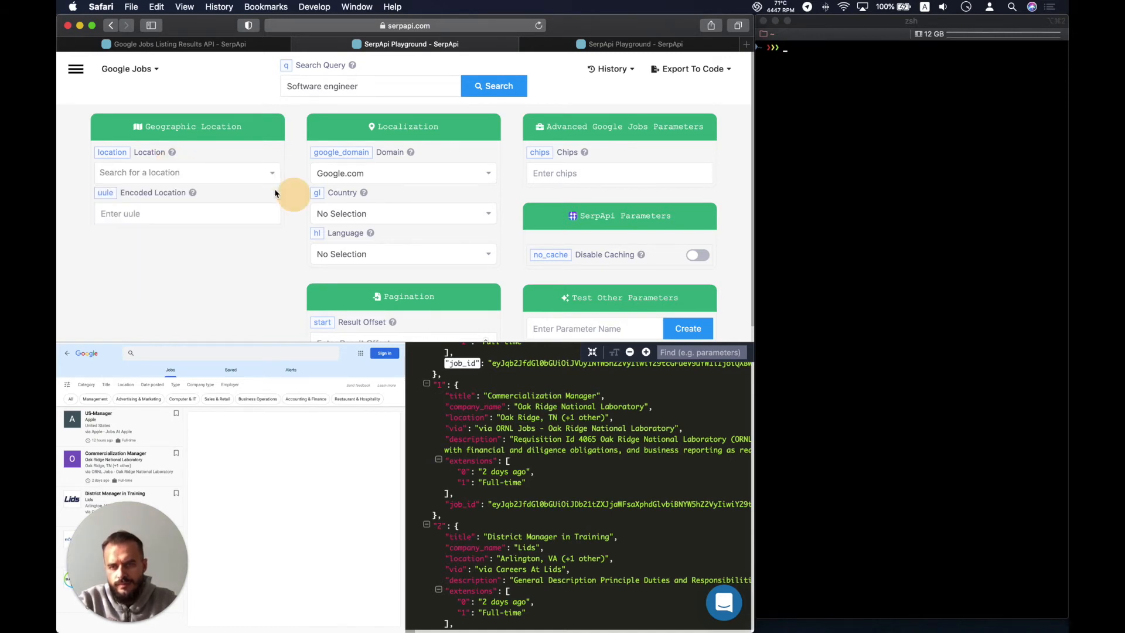
pyautogui.write('berl')
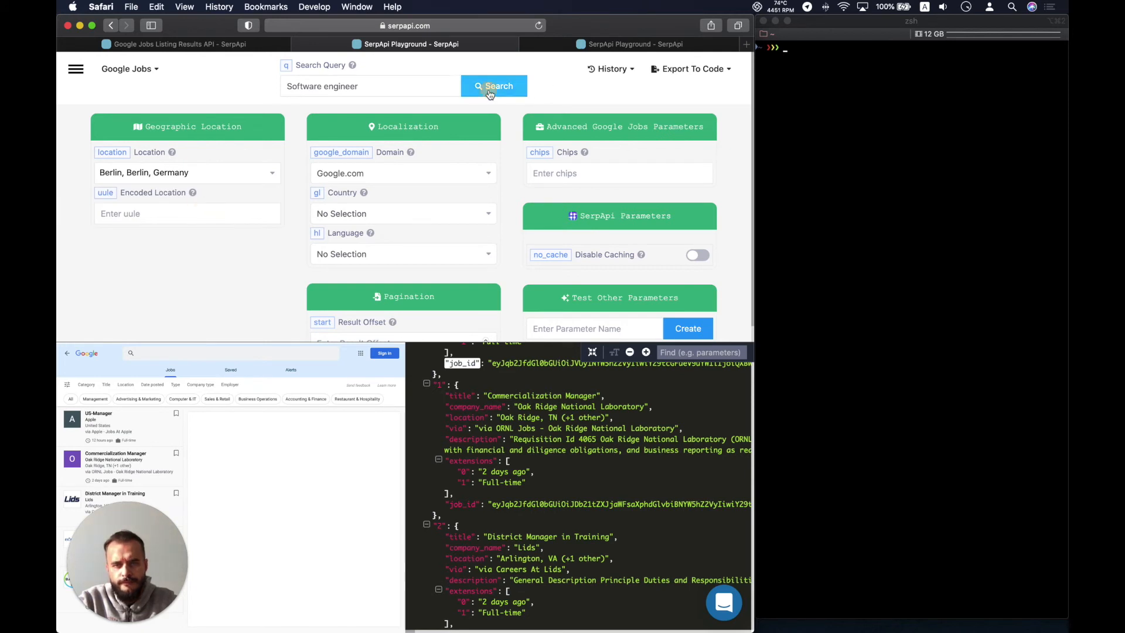
pyautogui.click(493, 86)
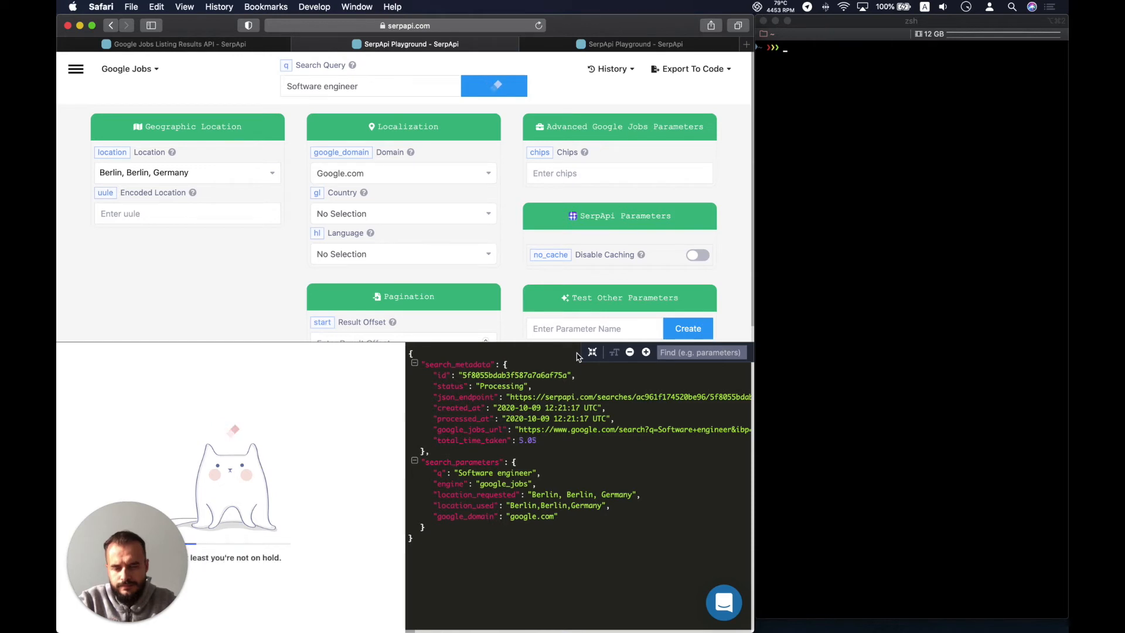
pyautogui.click(493, 85)
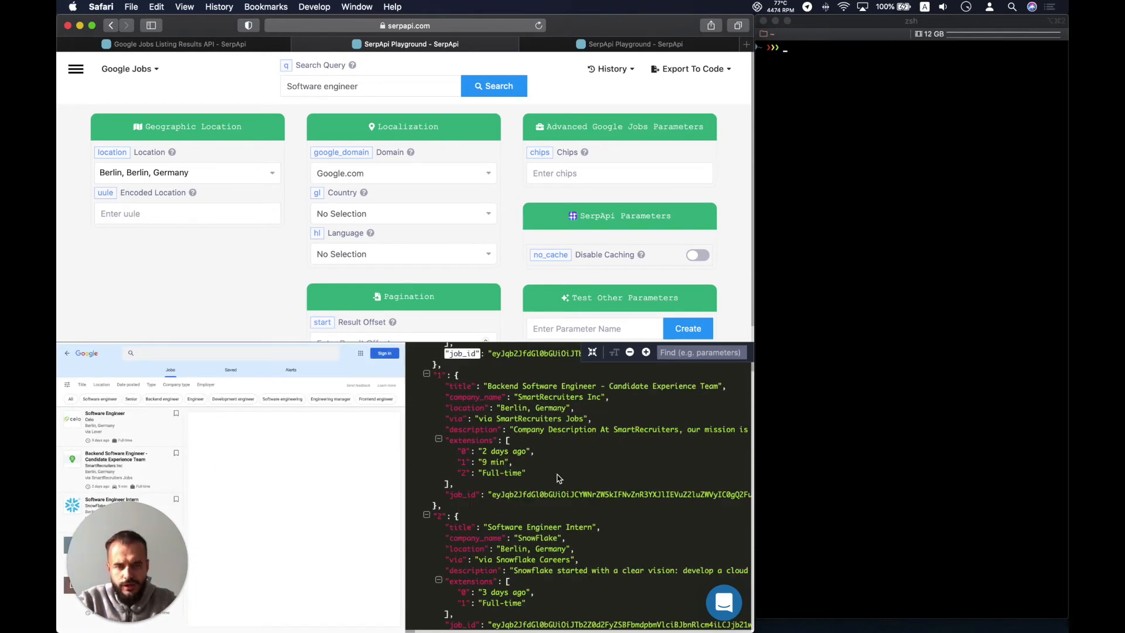
pyautogui.moveTo(518, 487)
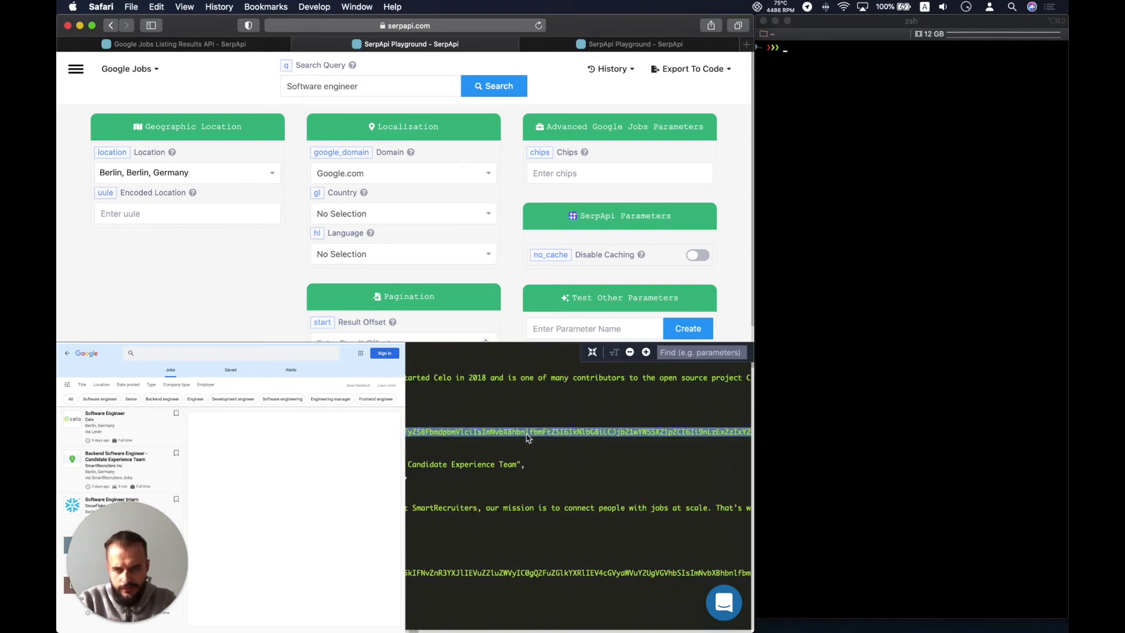
pyautogui.scroll(-3)
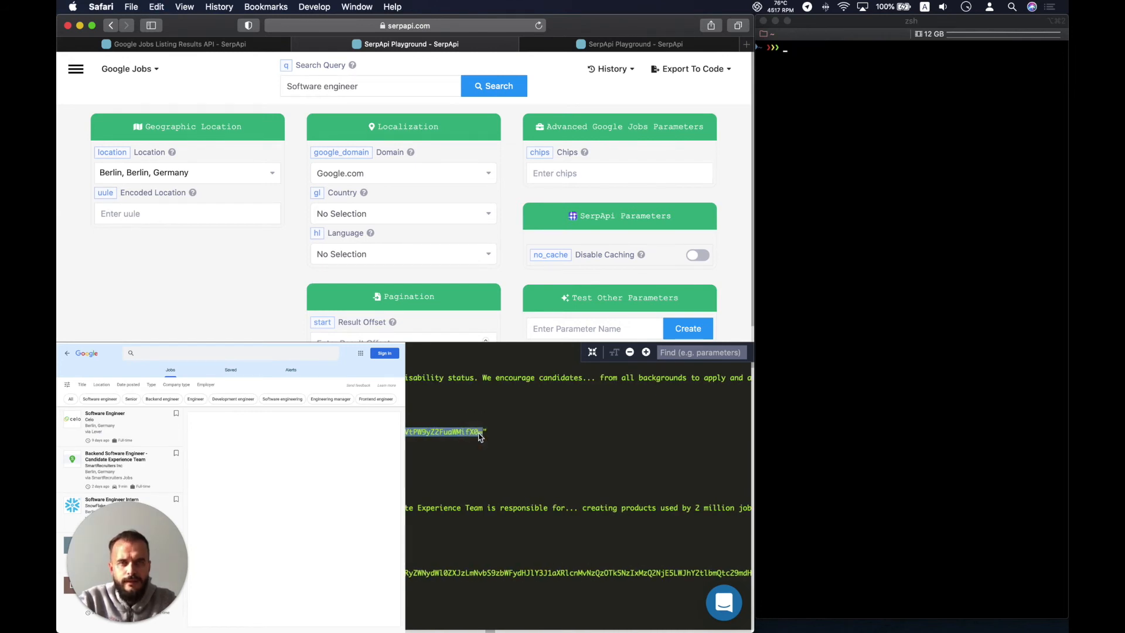
pyautogui.click(494, 86)
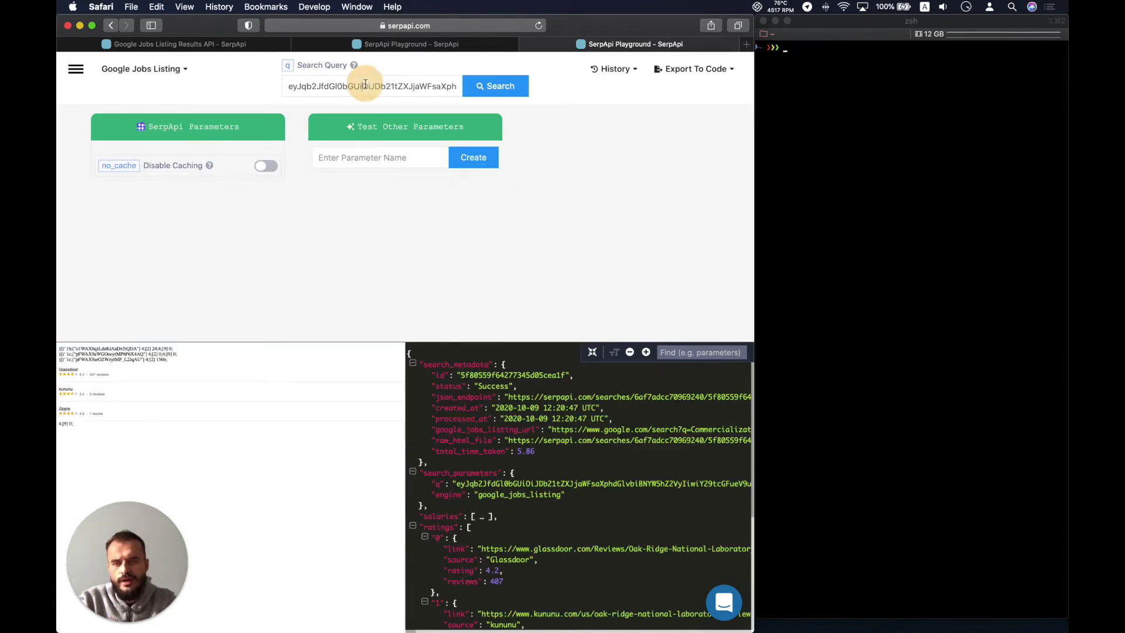
pyautogui.click(494, 86)
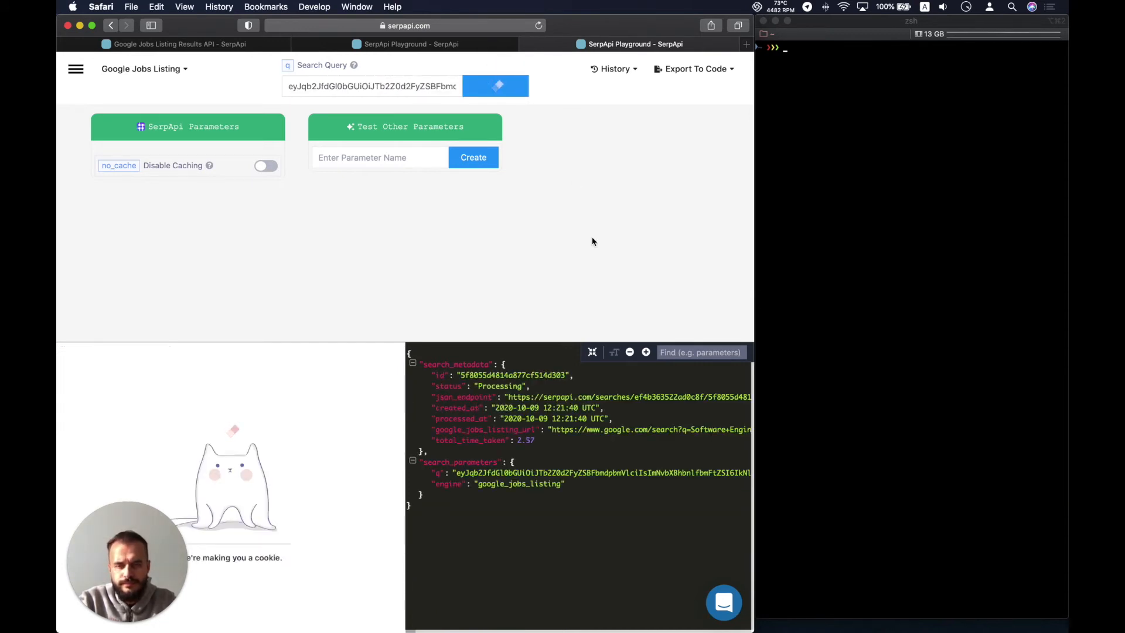
pyautogui.click(495, 86)
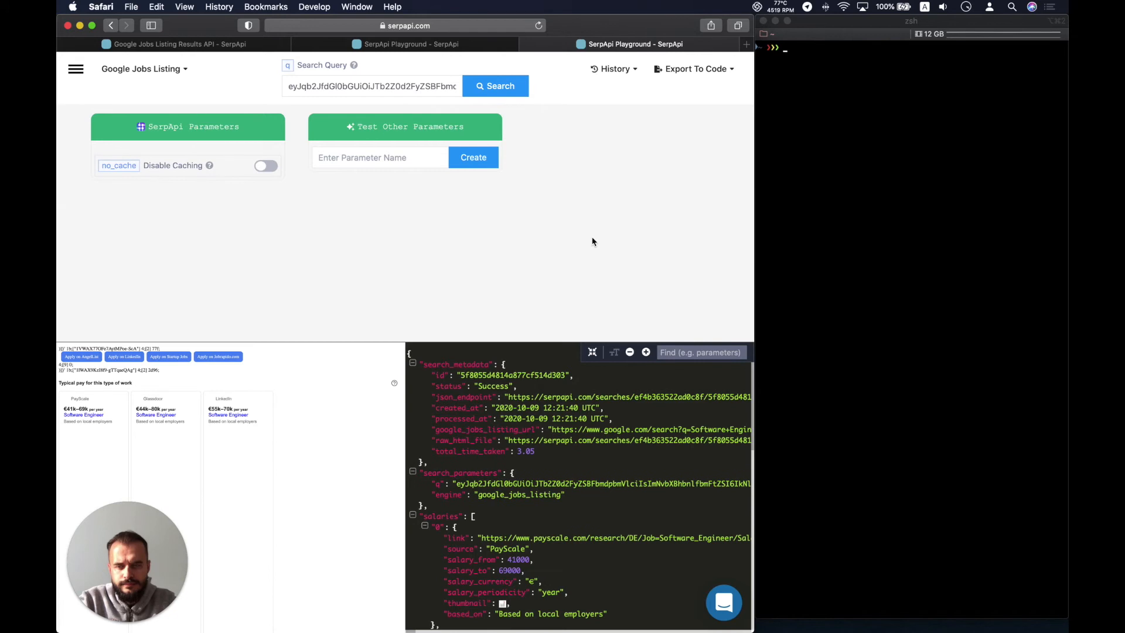
pyautogui.moveTo(591, 517)
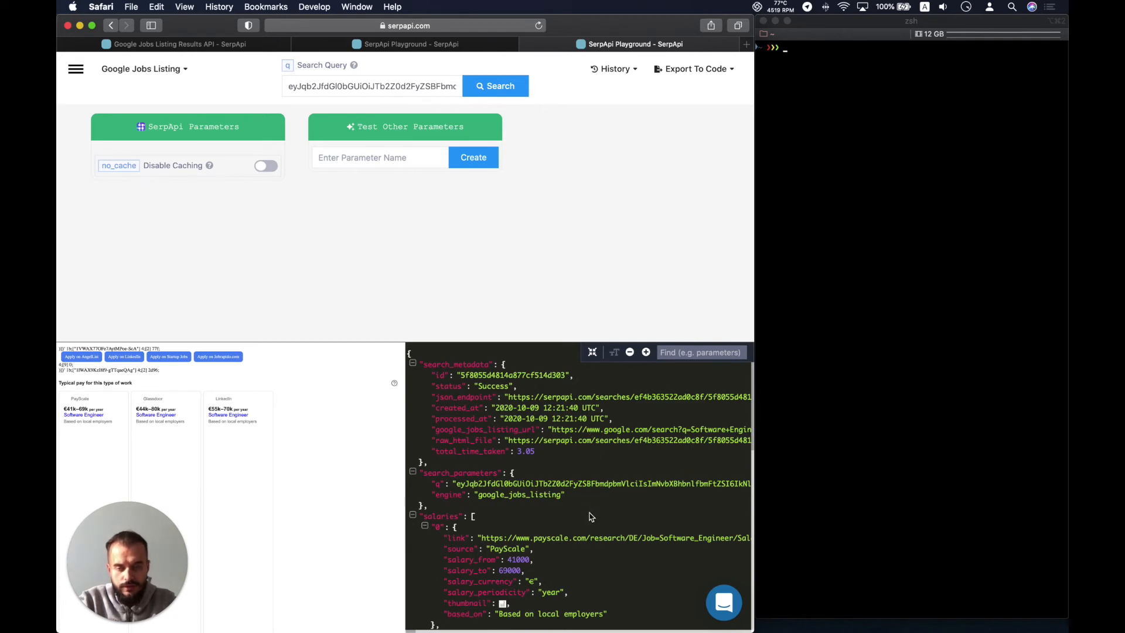
pyautogui.scroll(-3)
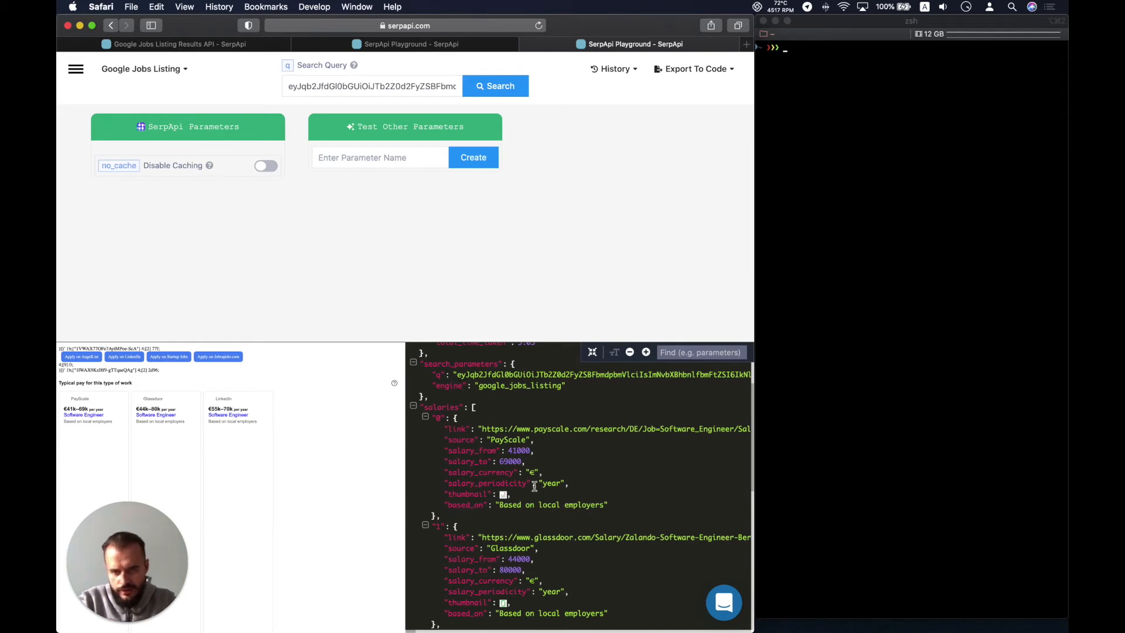
pyautogui.scroll(-3)
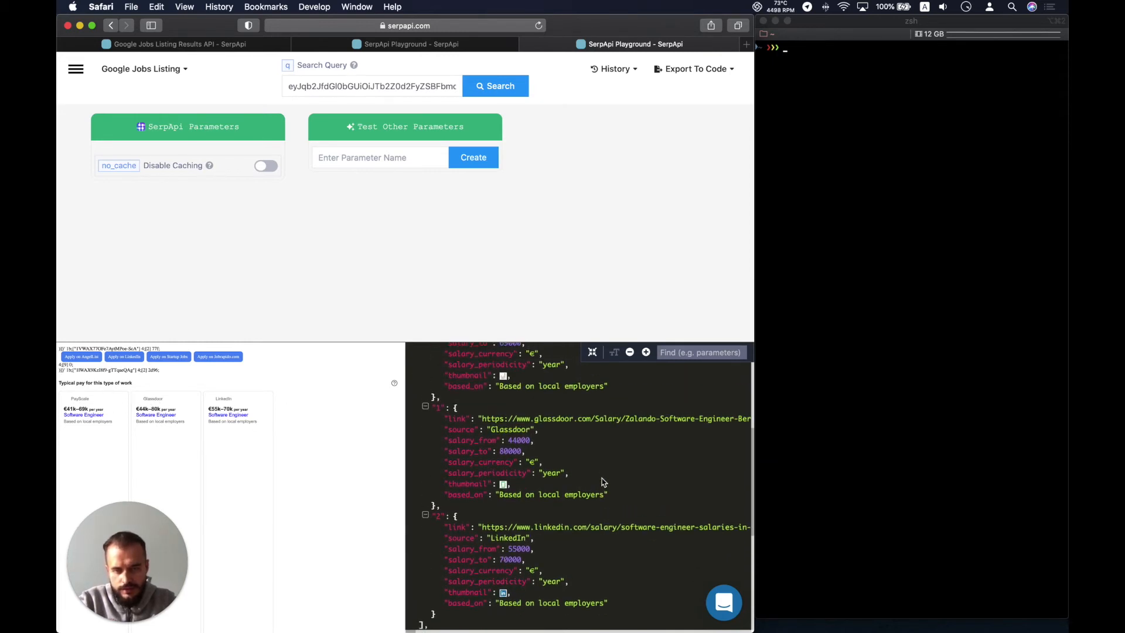
pyautogui.scroll(3)
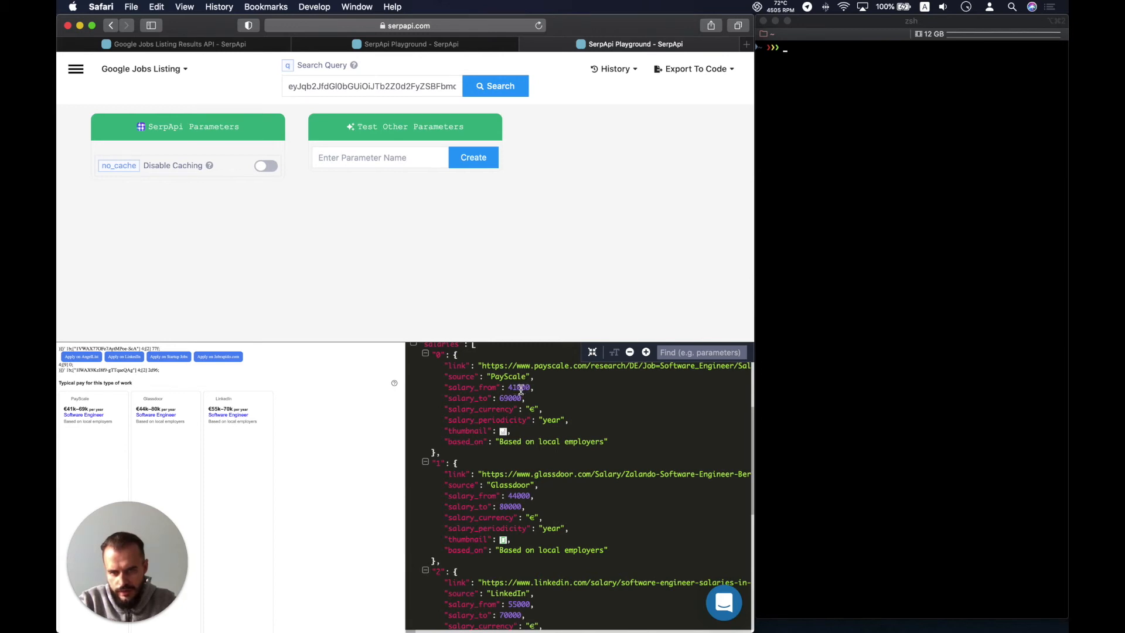
pyautogui.moveTo(393, 507)
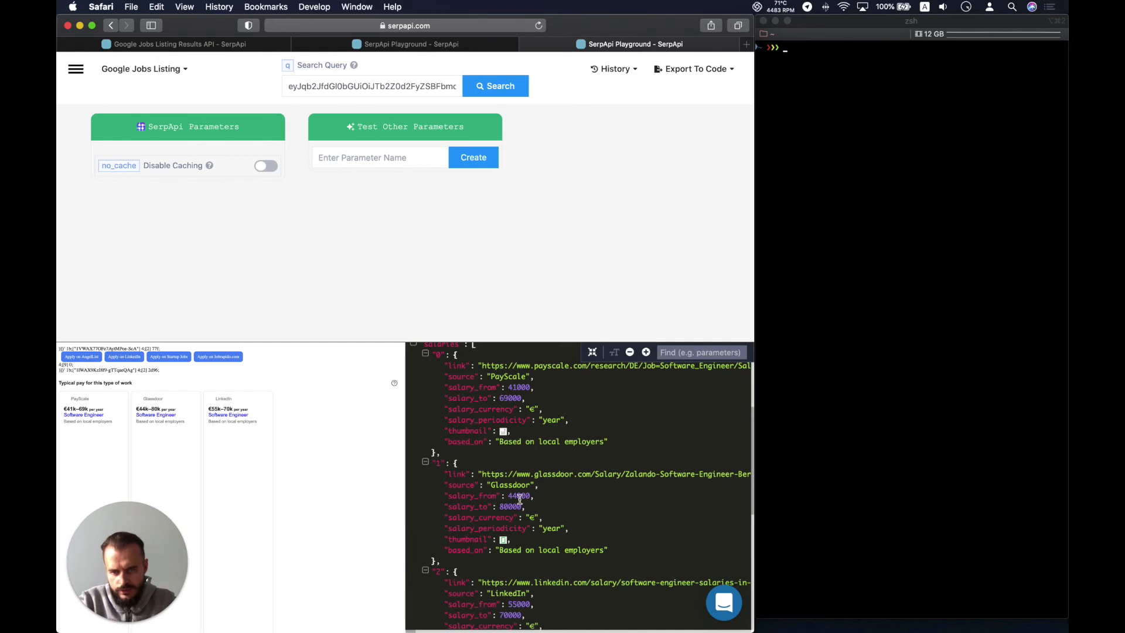
pyautogui.scroll(-3)
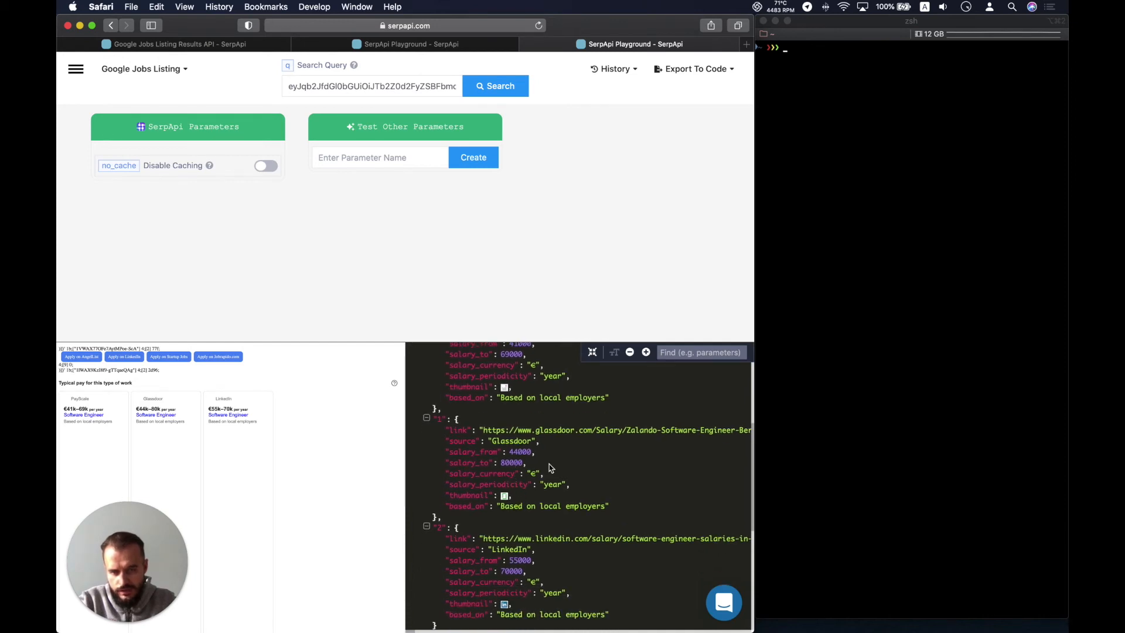
pyautogui.scroll(-3)
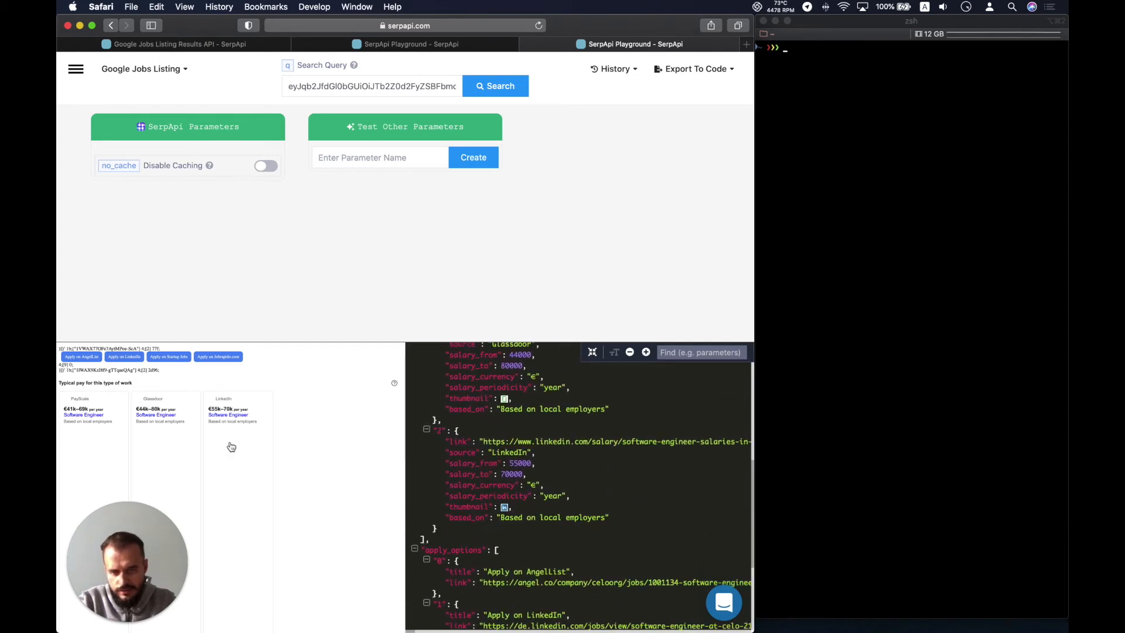
pyautogui.moveTo(227, 415)
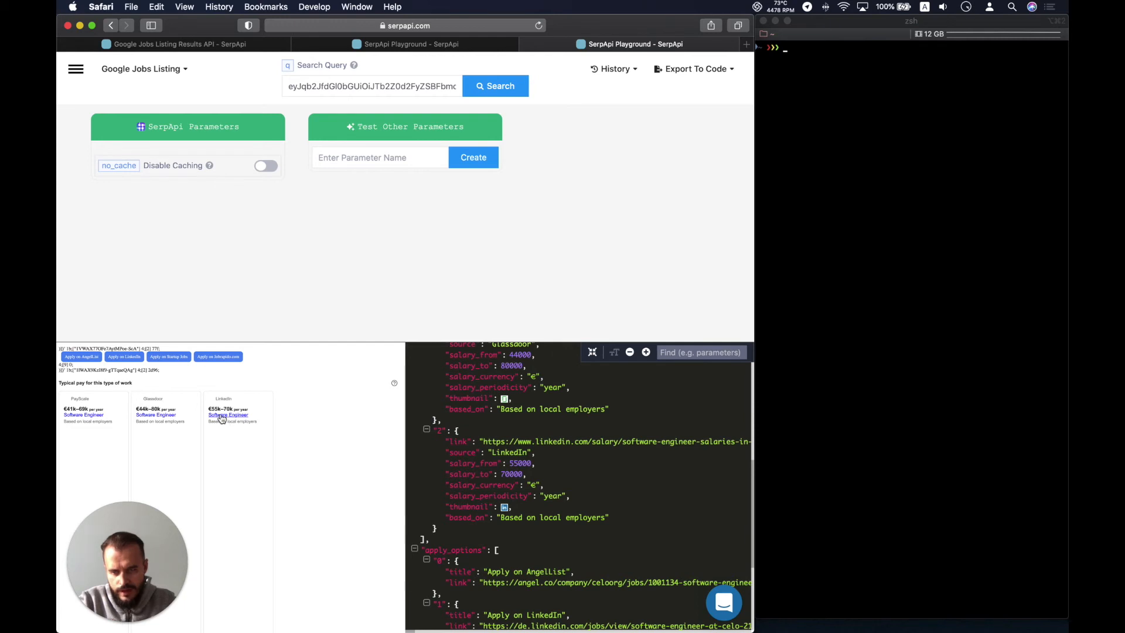
pyautogui.moveTo(599, 491)
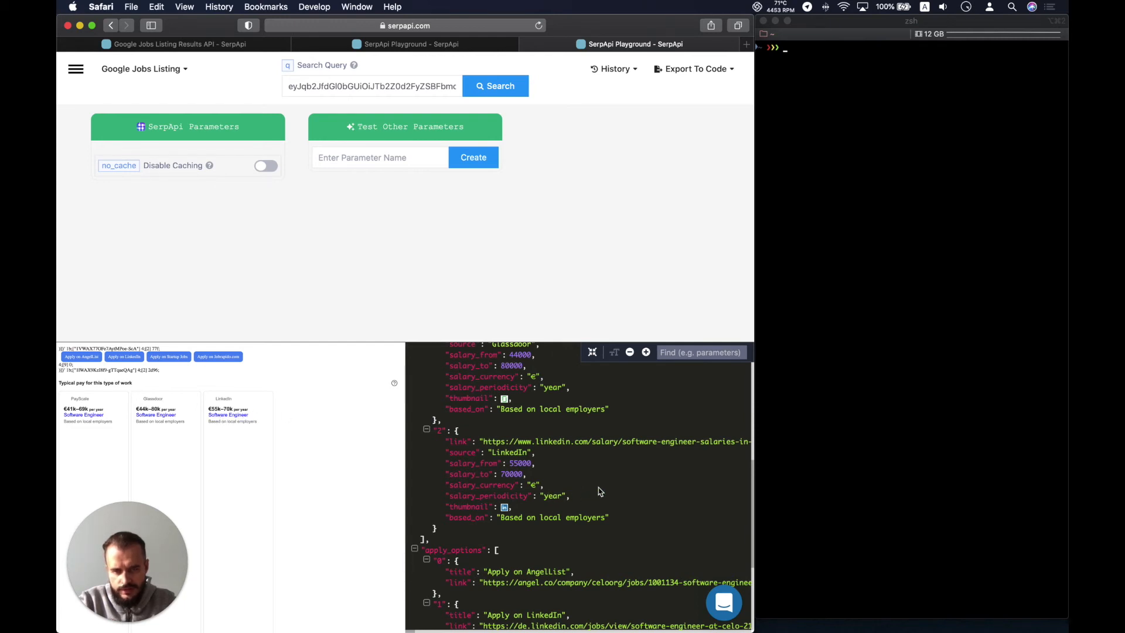
pyautogui.scroll(3)
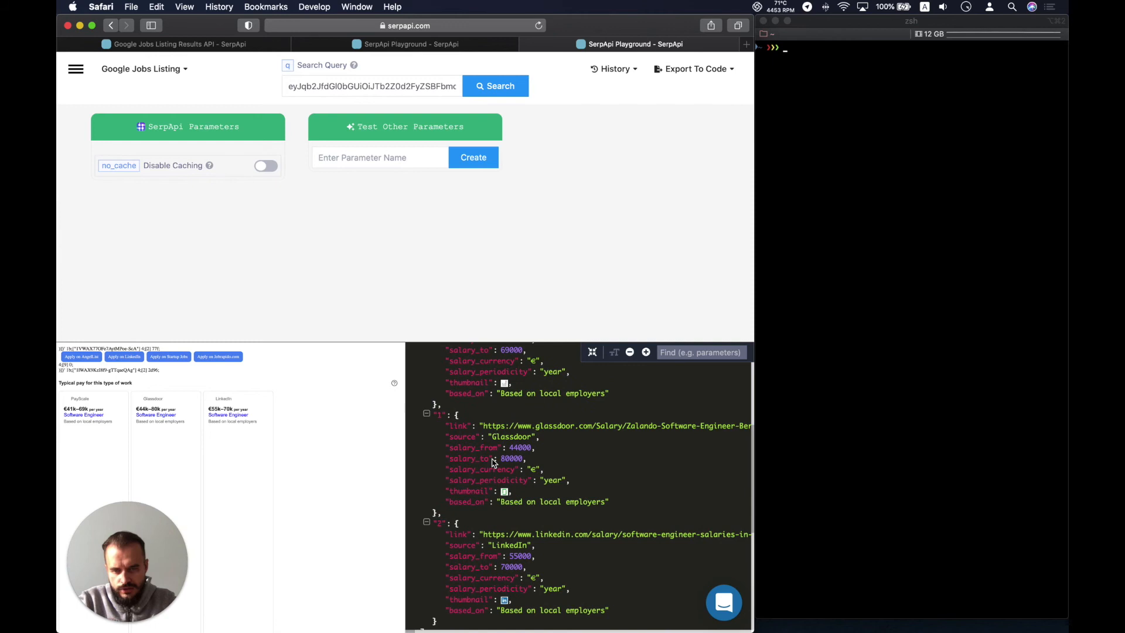
pyautogui.doubleClick(481, 468)
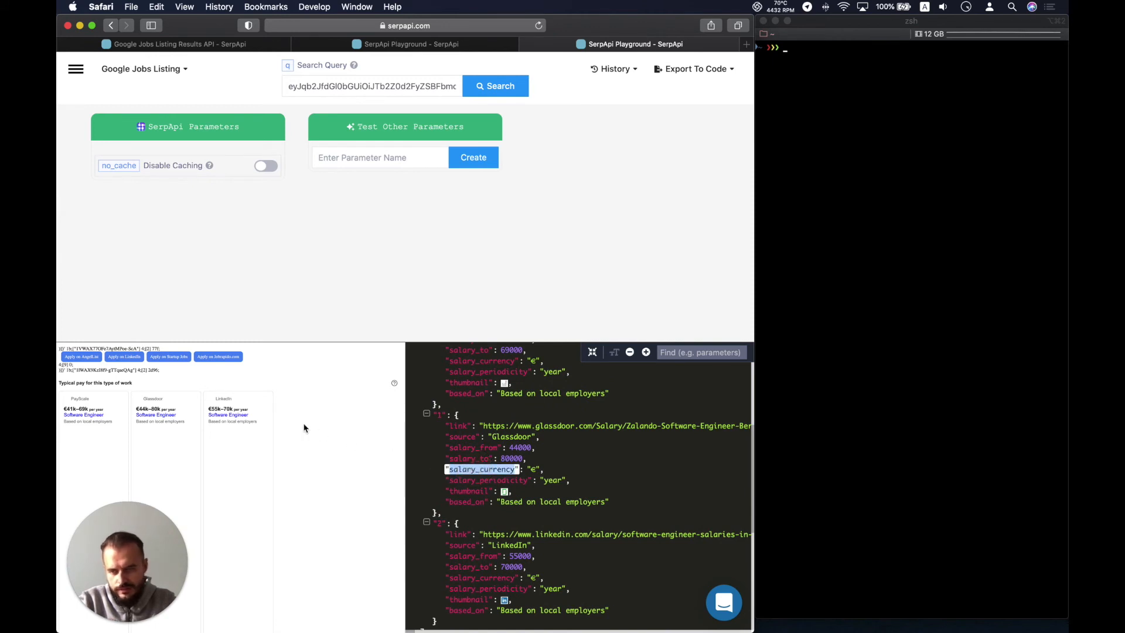
pyautogui.scroll(3)
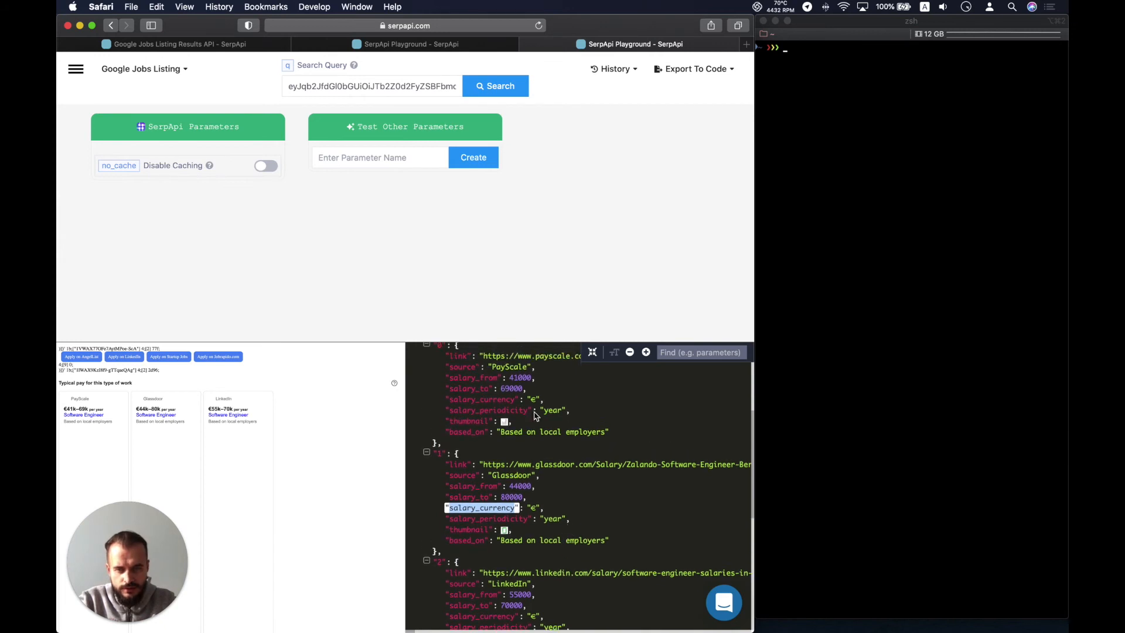
pyautogui.scroll(3)
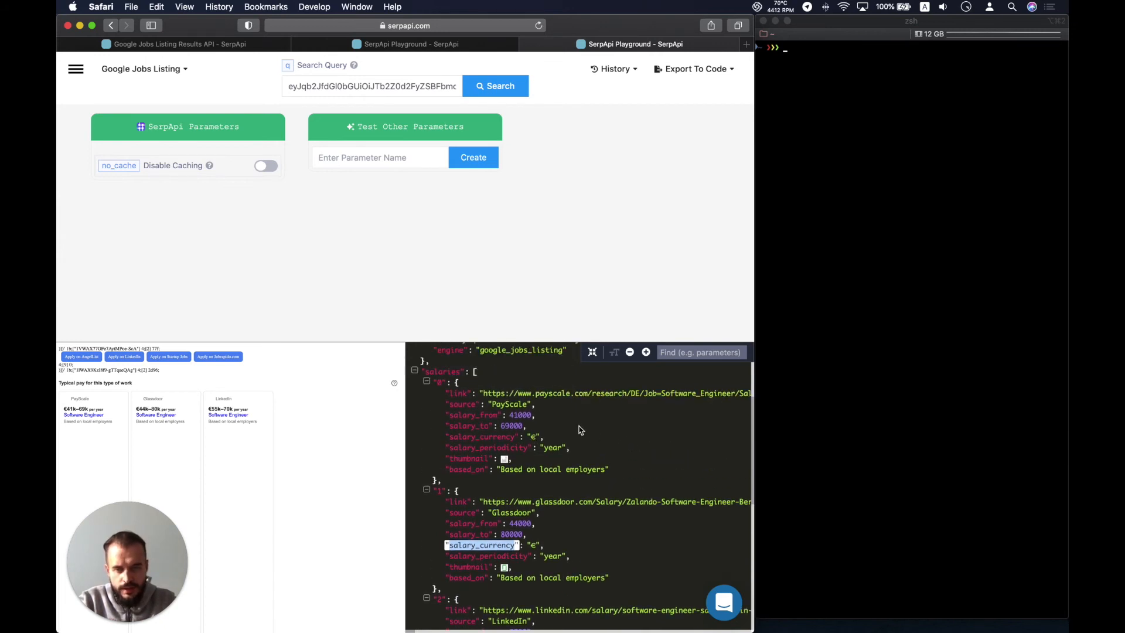
pyautogui.moveTo(519, 397)
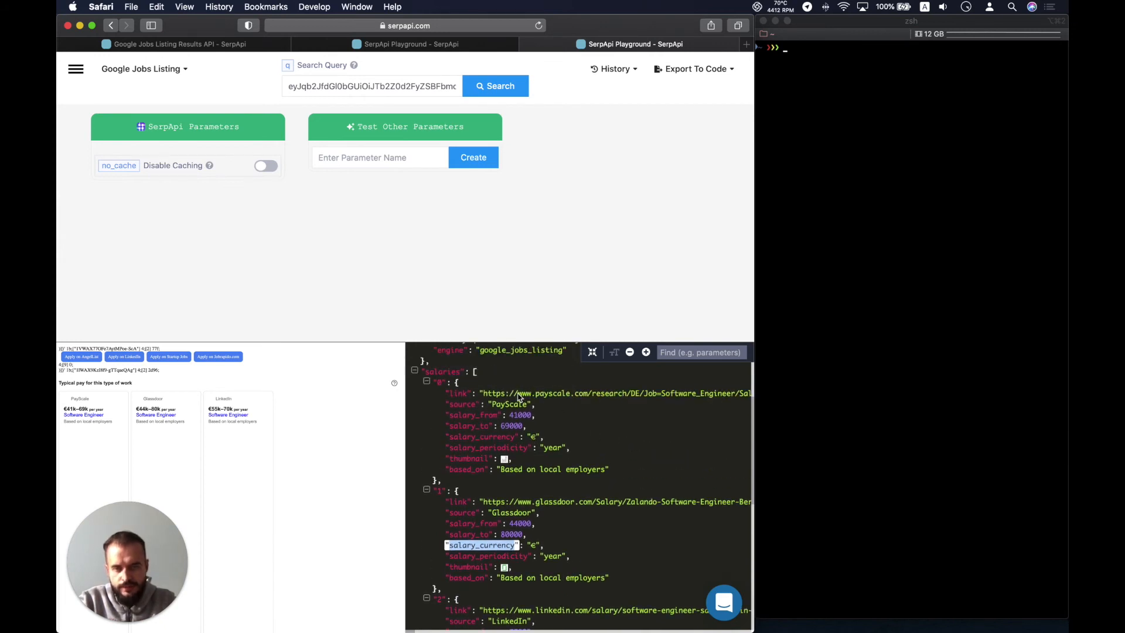
pyautogui.moveTo(565, 420)
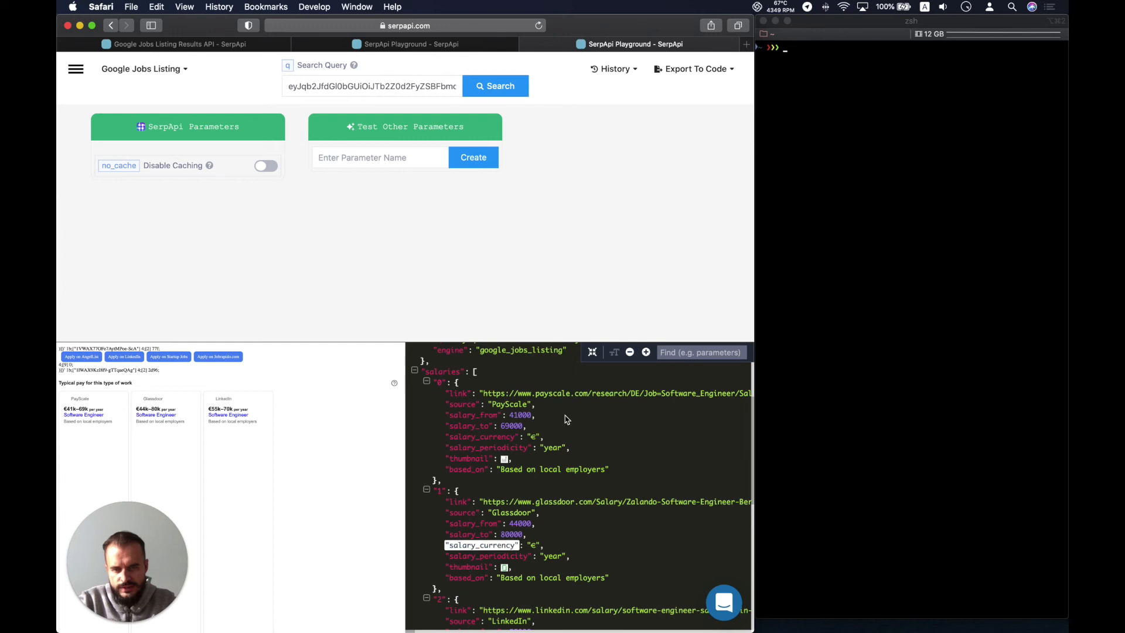
pyautogui.scroll(-3)
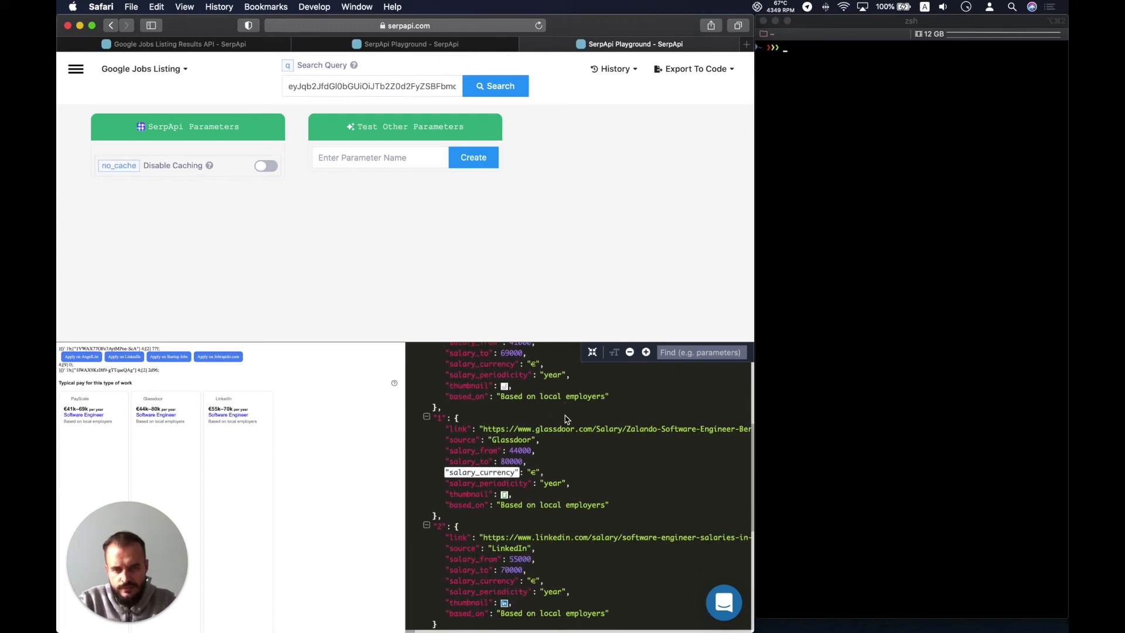
pyautogui.scroll(-3)
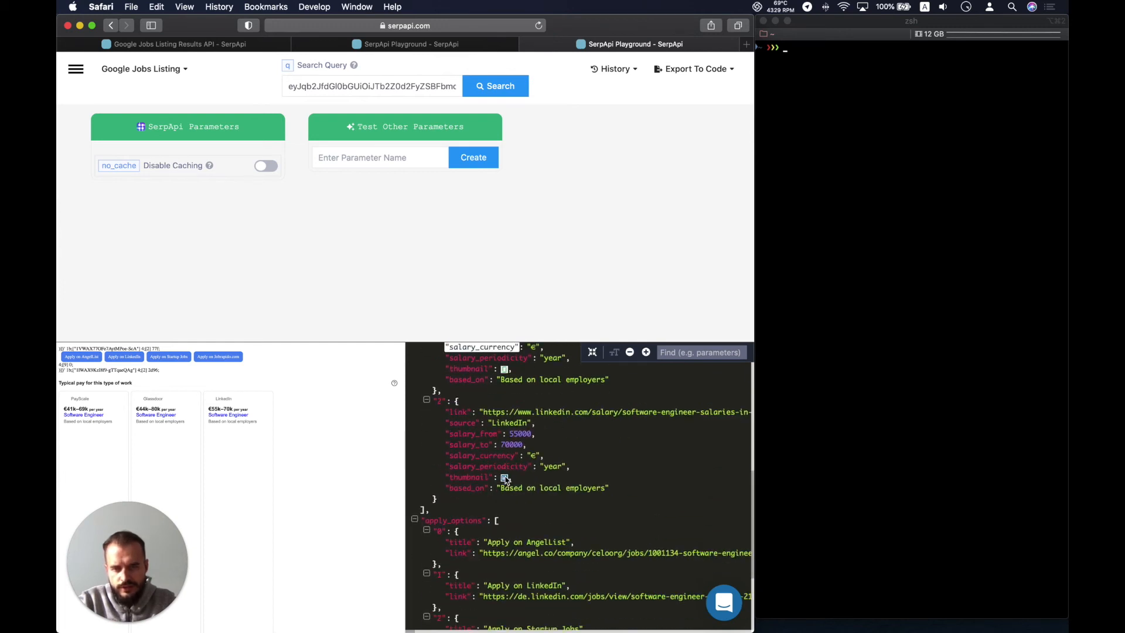
pyautogui.scroll(3)
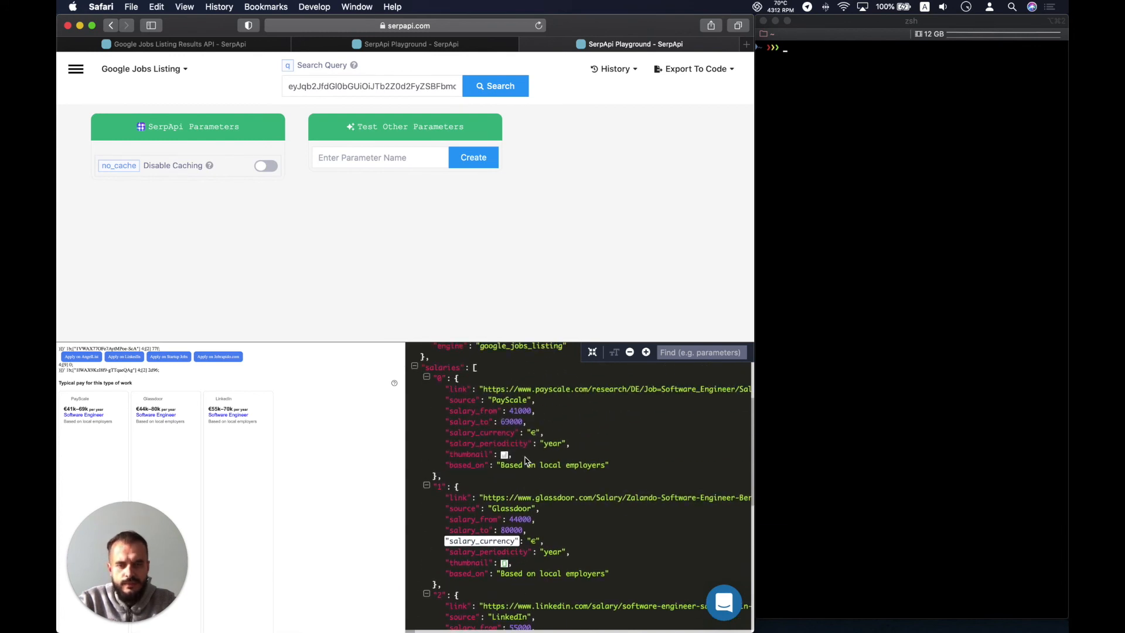
pyautogui.scroll(-3)
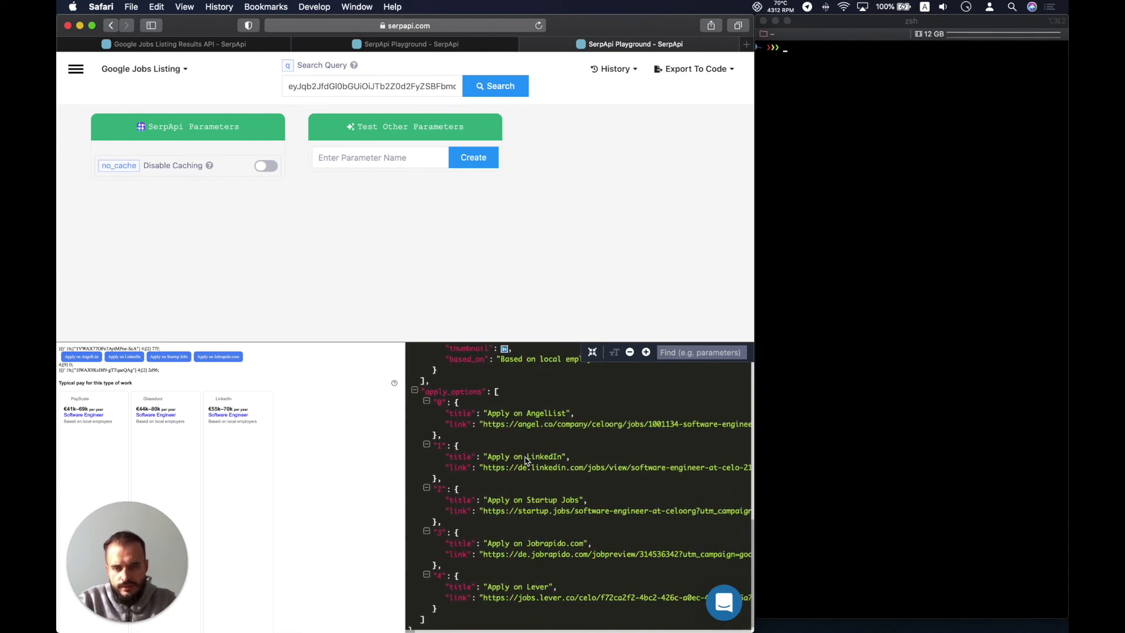
pyautogui.scroll(3)
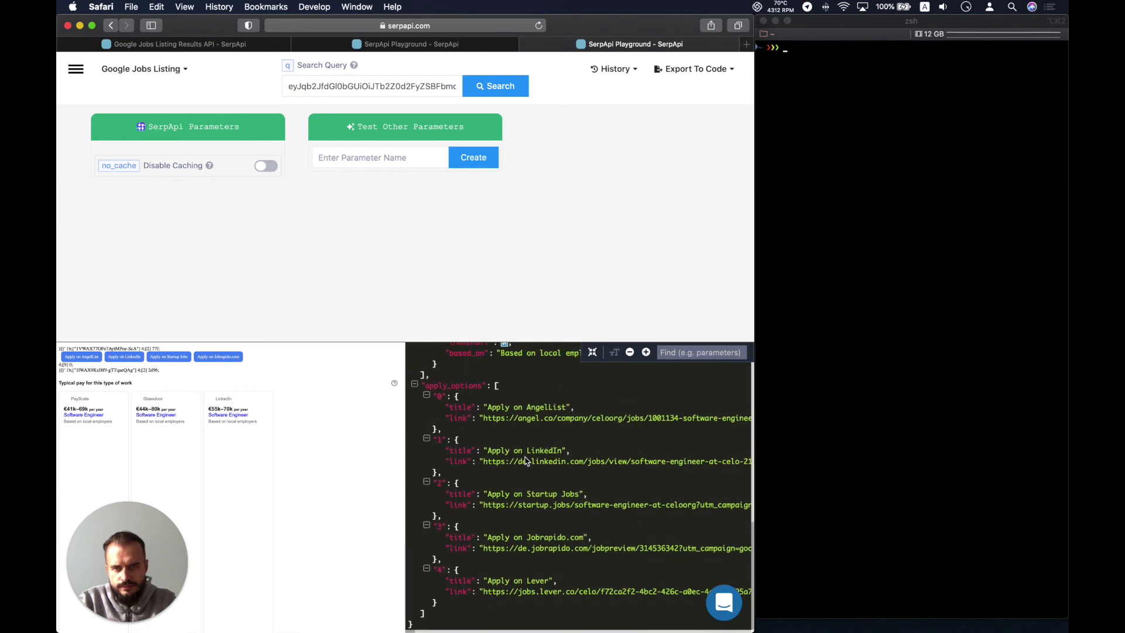
pyautogui.scroll(3)
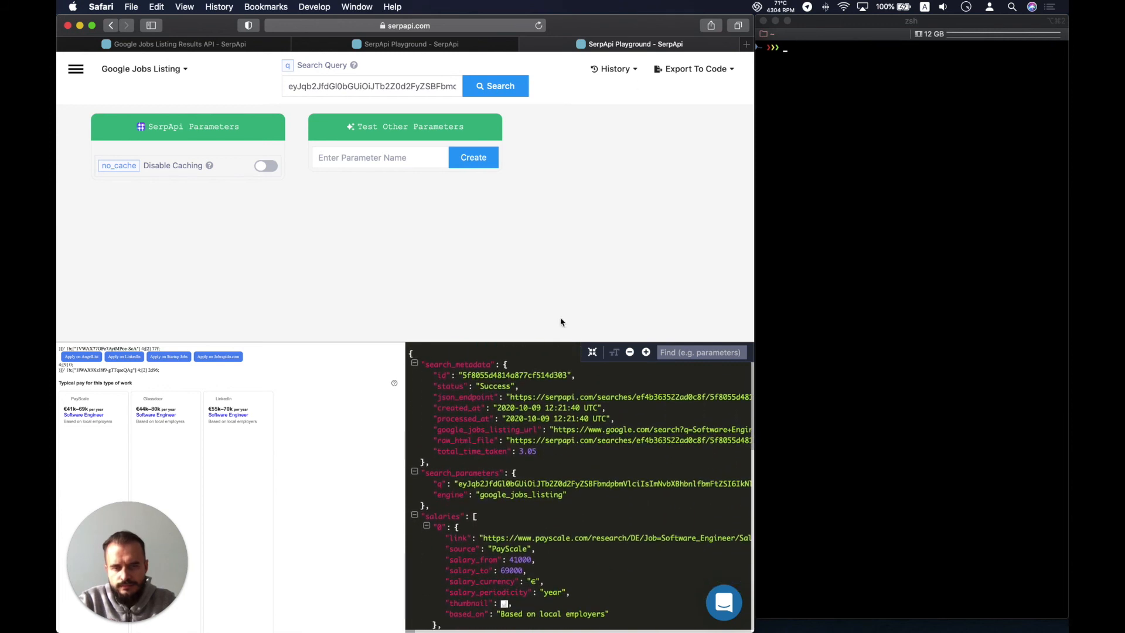
# Copy the exported cURL command for the Berlin listing search via Export To Code.
pyautogui.click(693, 69)
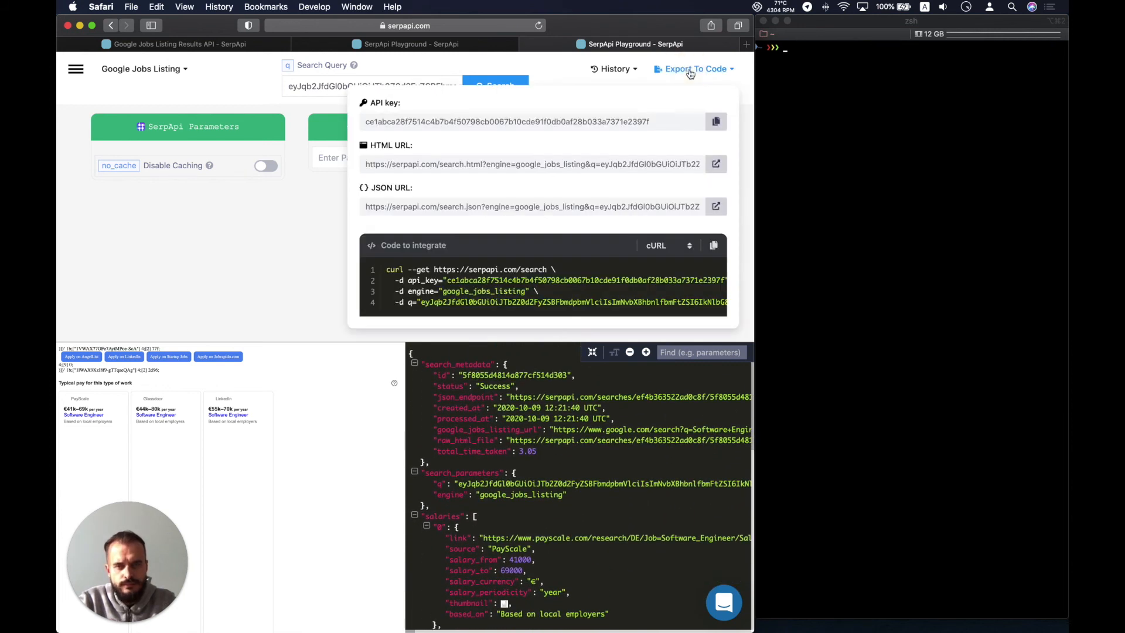
pyautogui.click(621, 263)
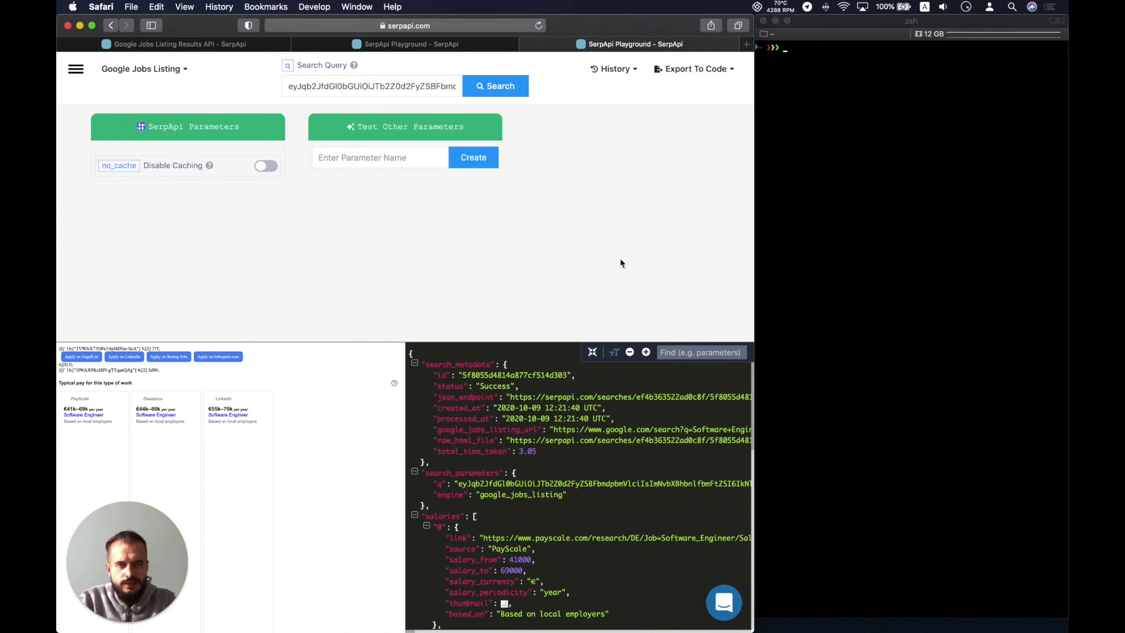
pyautogui.click(693, 68)
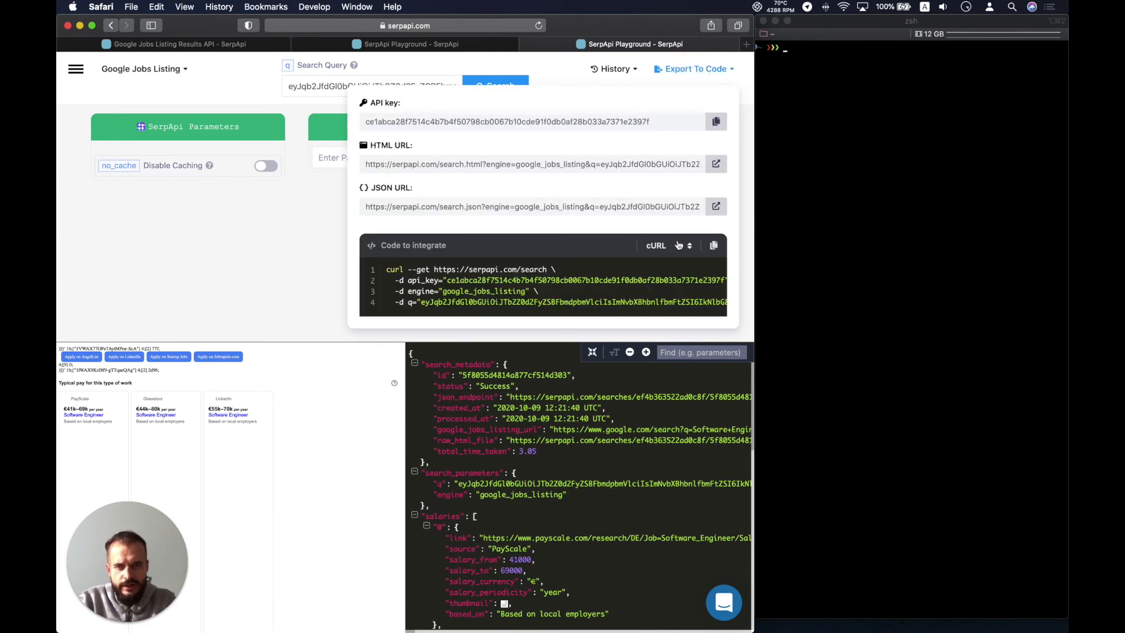
pyautogui.click(713, 245)
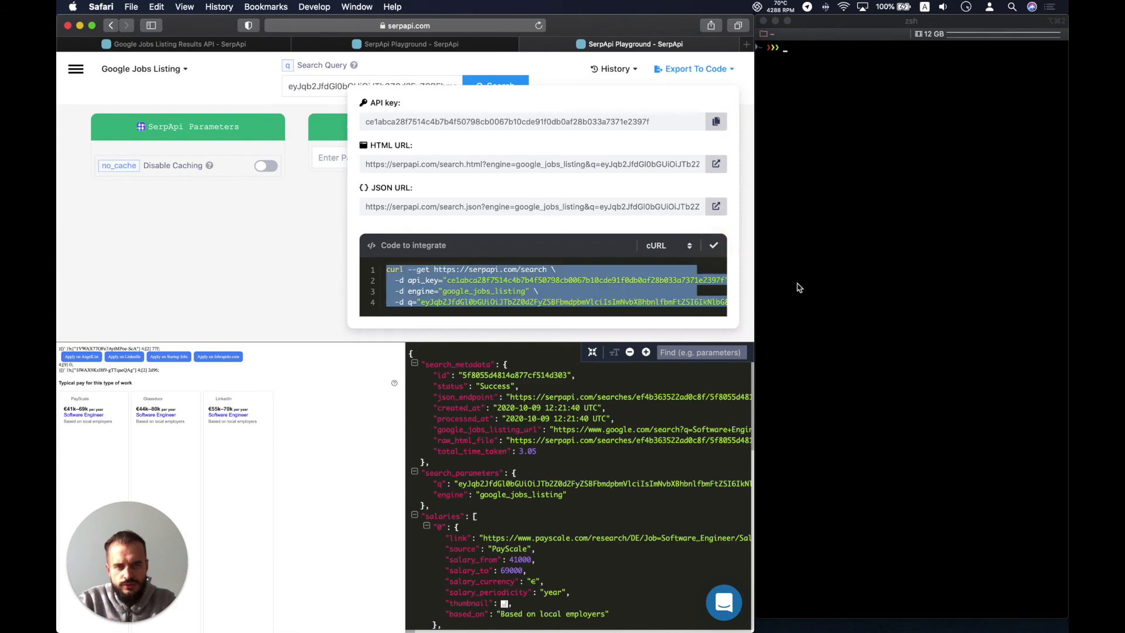
pyautogui.click(922, 231)
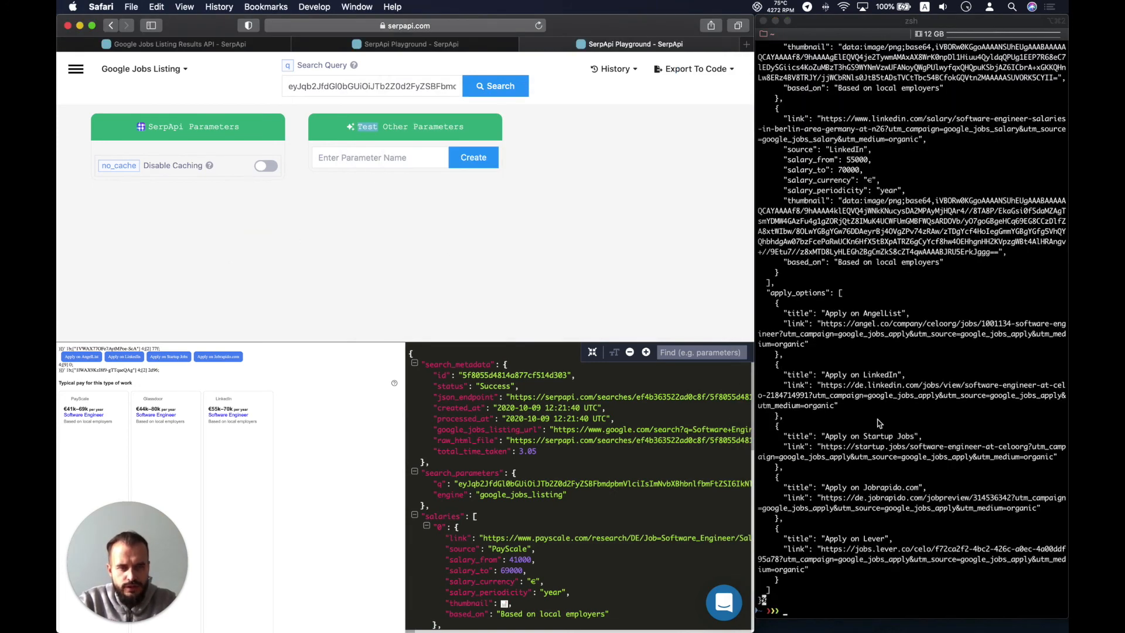
# Scroll through the terminal's curl JSON output to compare salaries and apply options.
pyautogui.scroll(3)
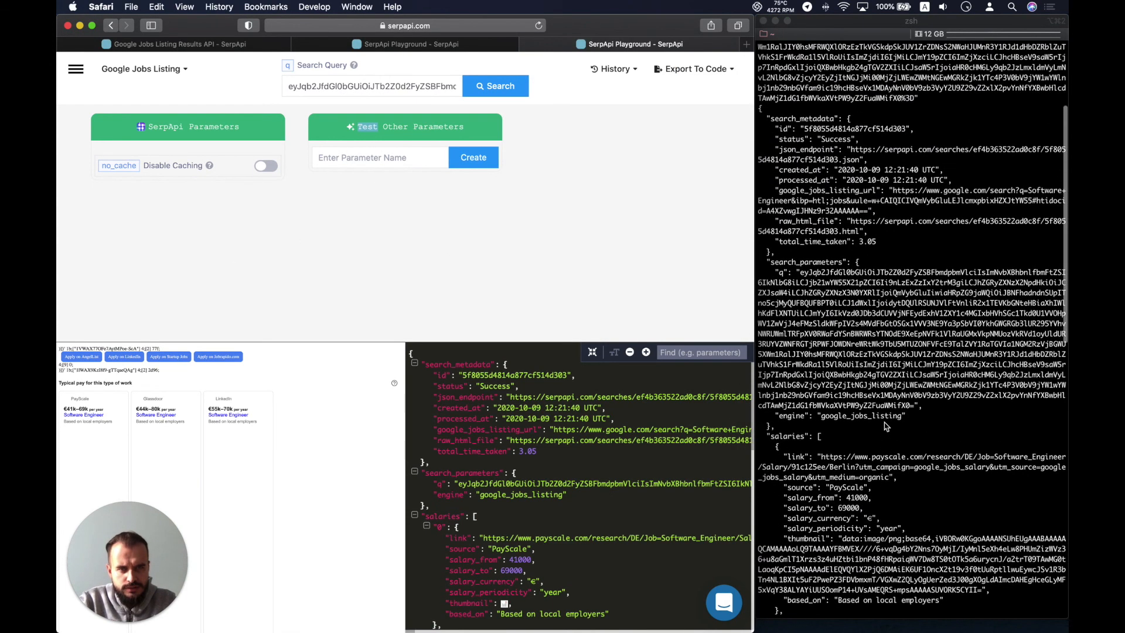
pyautogui.scroll(-3)
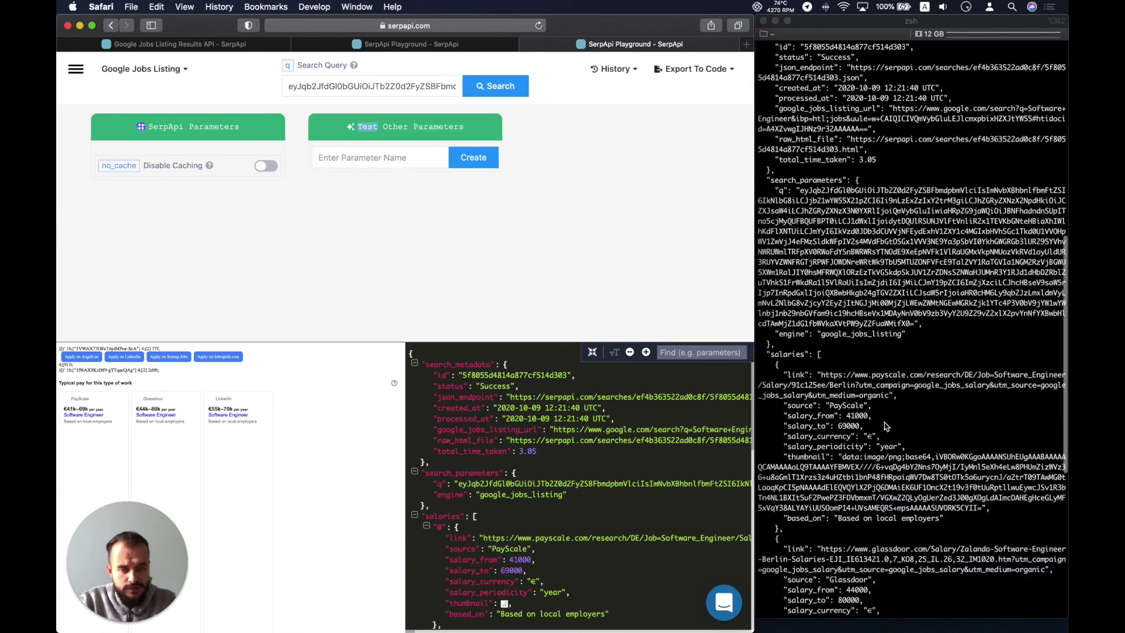
pyautogui.scroll(-3)
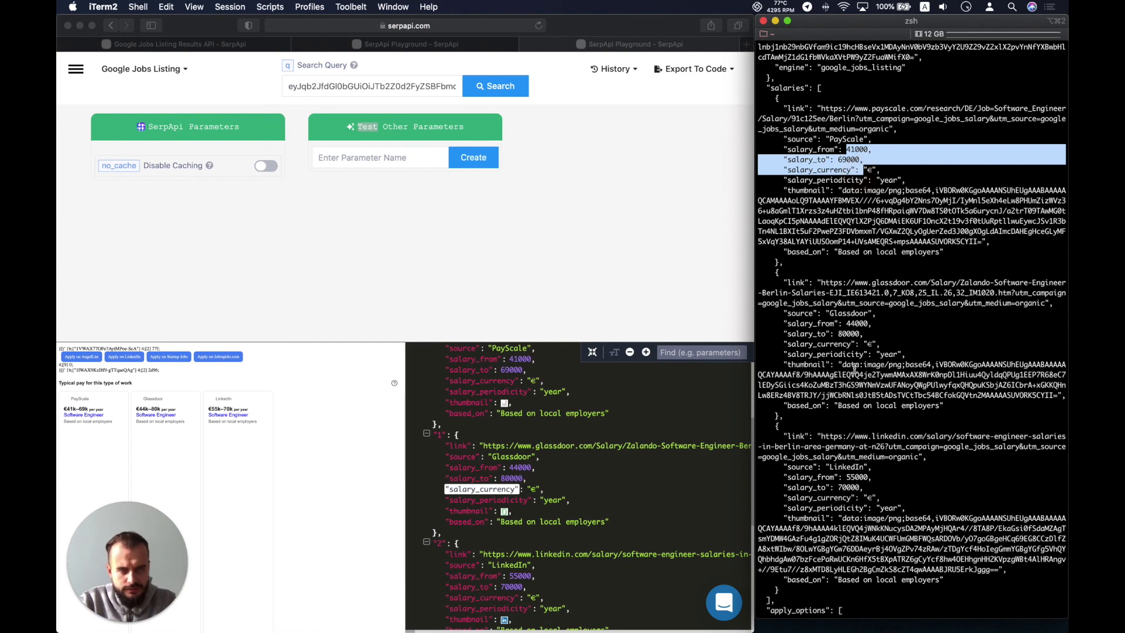
pyautogui.scroll(-3)
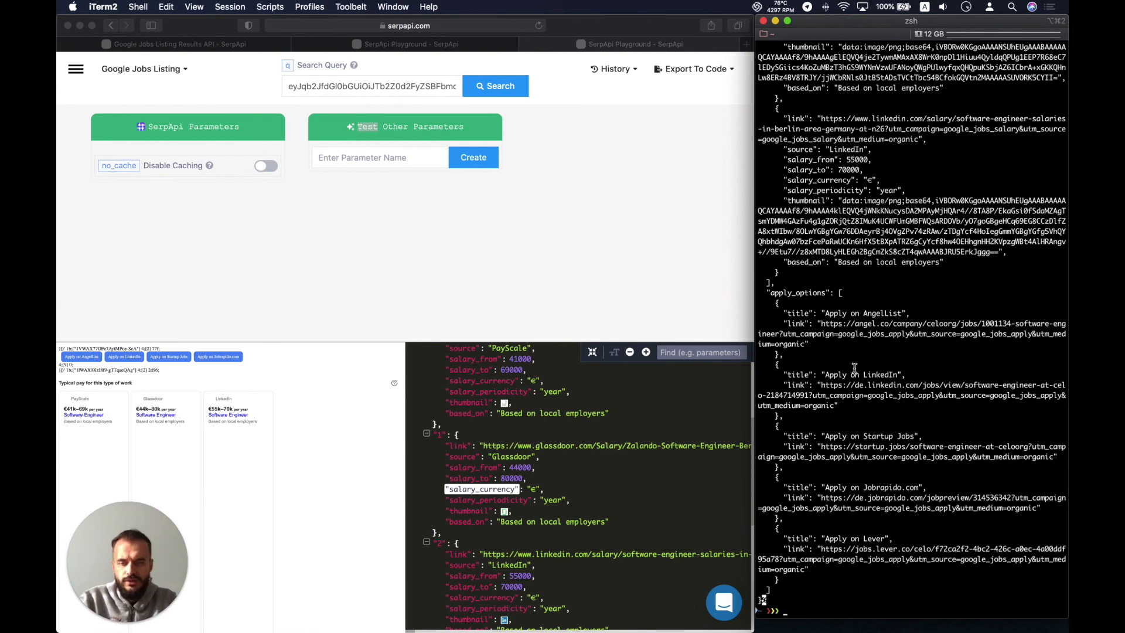